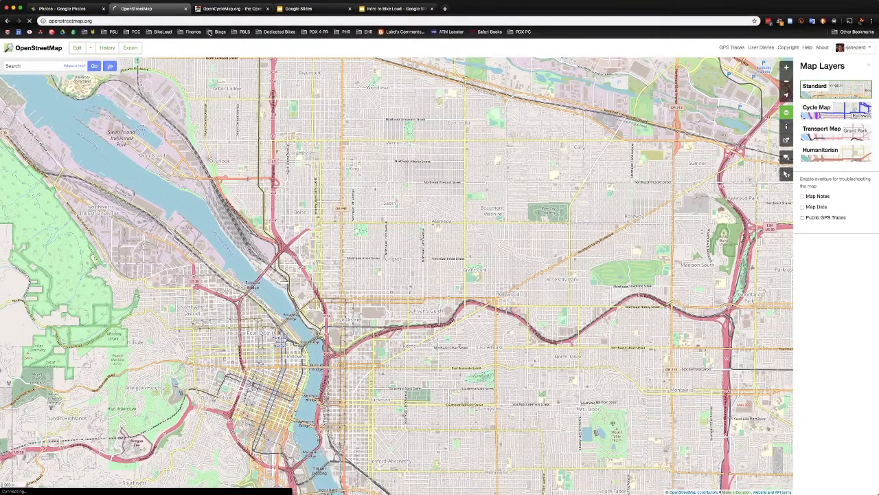
Close the Map Layers panel to reveal the Portland metro map
left_click(786, 173)
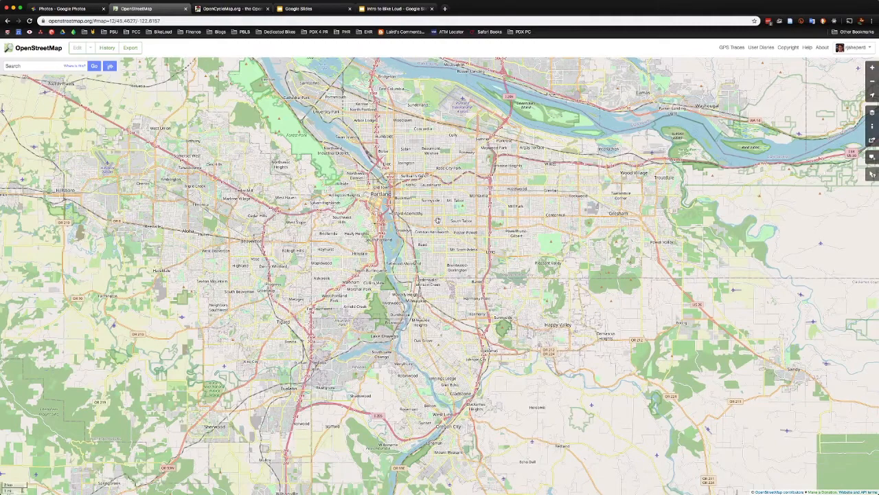
left_click_drag(437, 220, 429, 233)
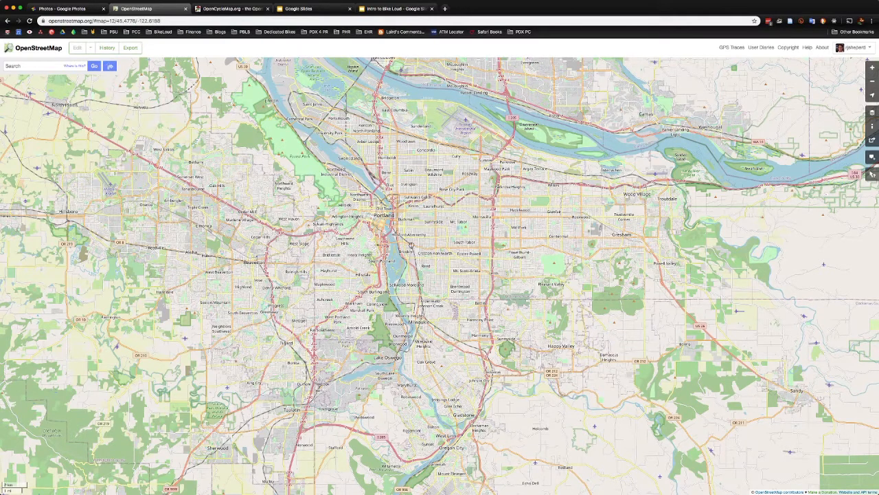
mouse_move(435, 282)
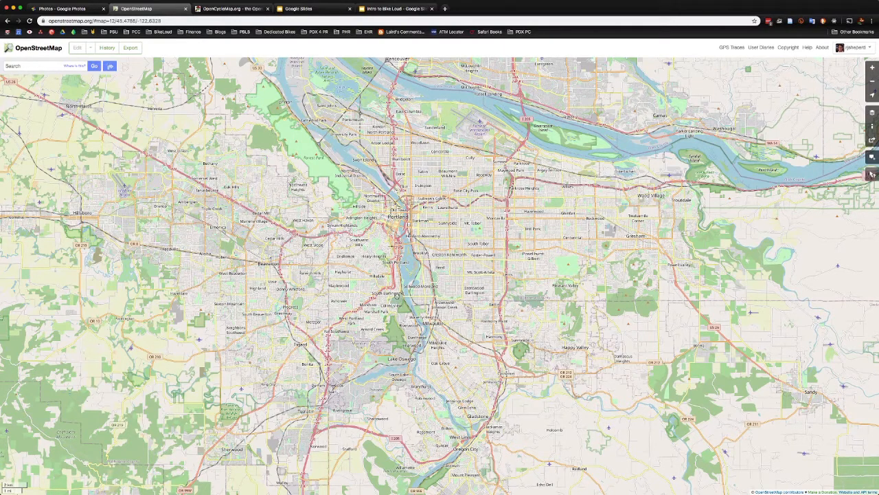
mouse_move(442, 281)
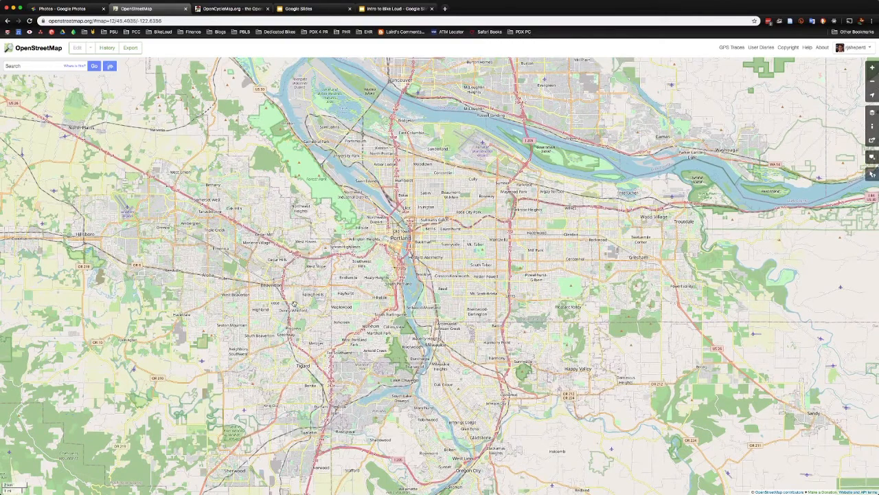
Zoom out and pan across the Atlantic to West Africa near Cabo Verde
scroll("down", 3)
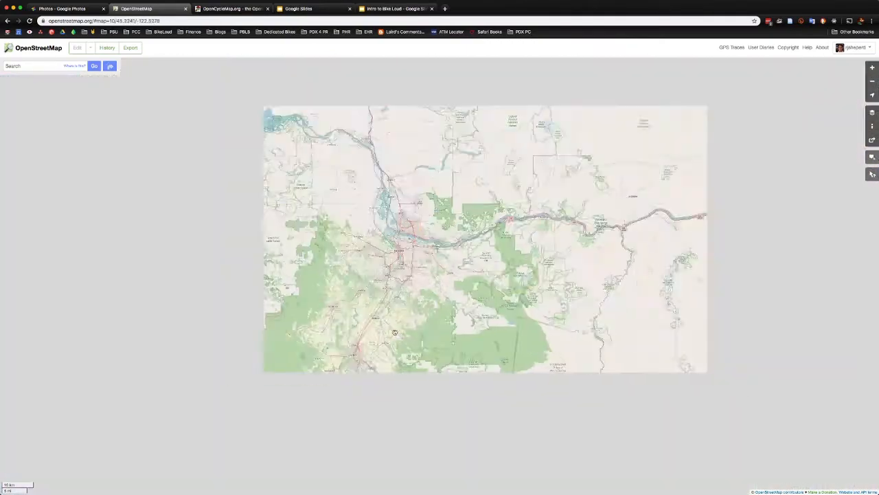
scroll("down", 3)
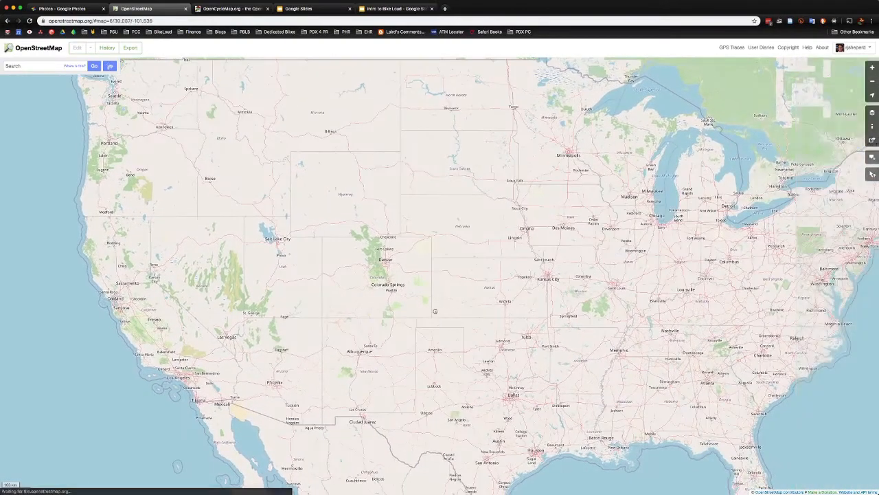
left_click_drag(435, 311, 393, 260)
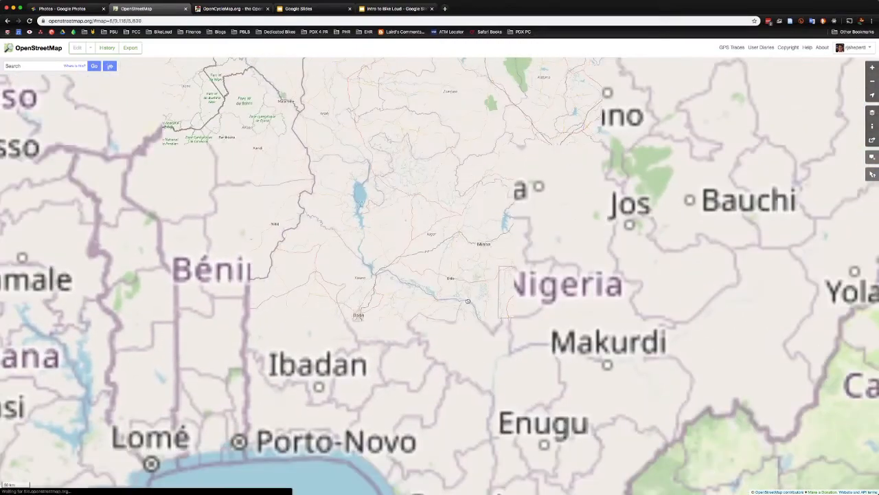
scroll("down", 3)
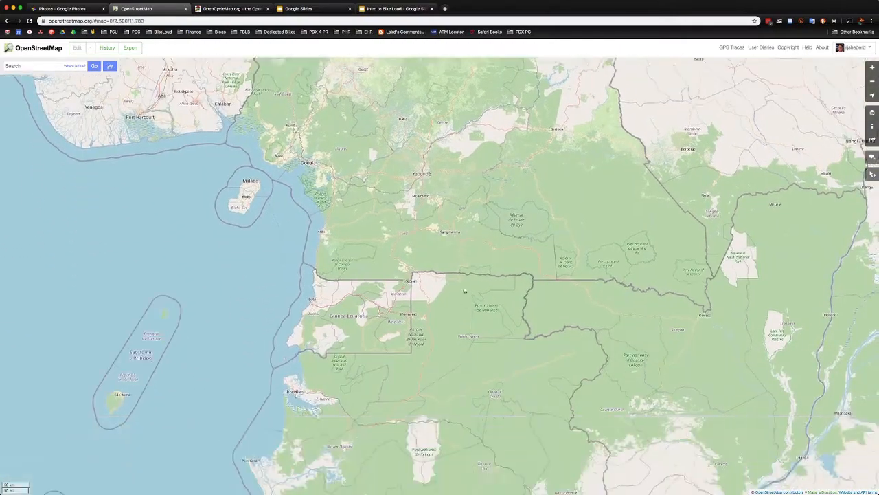
left_click_drag(464, 290, 576, 392)
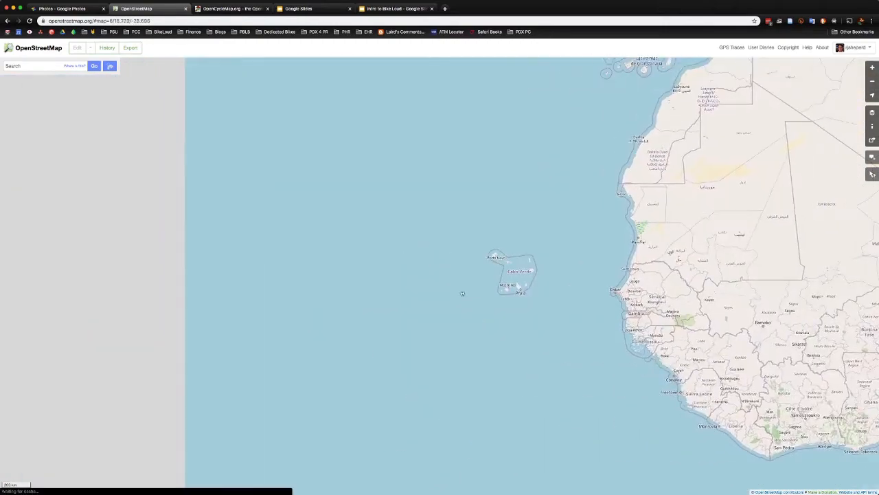
Zoom and pan around Warm Springs, Oregon, showing US 26 and the Deschutes River
scroll("down", 3)
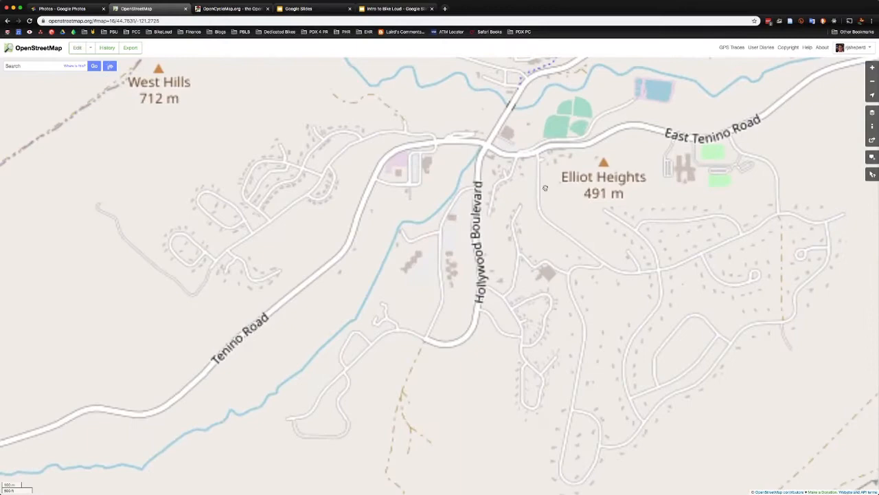
scroll("down", 3)
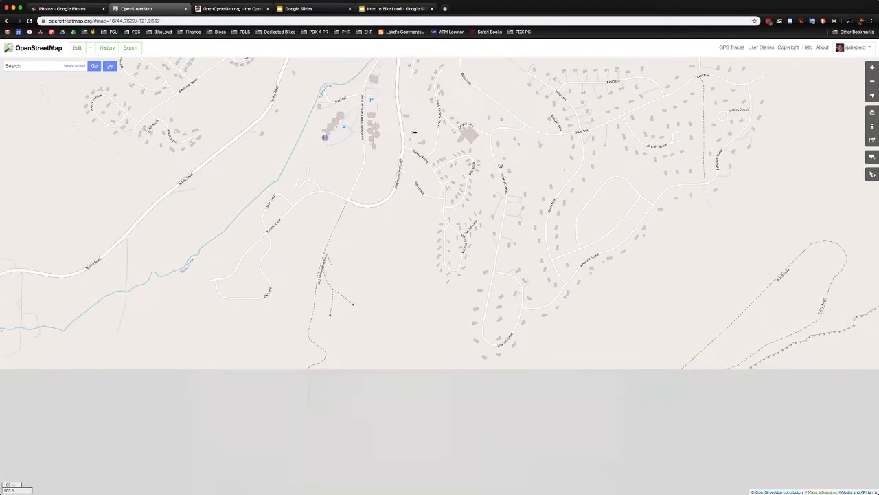
left_click_drag(412, 137, 414, 292)
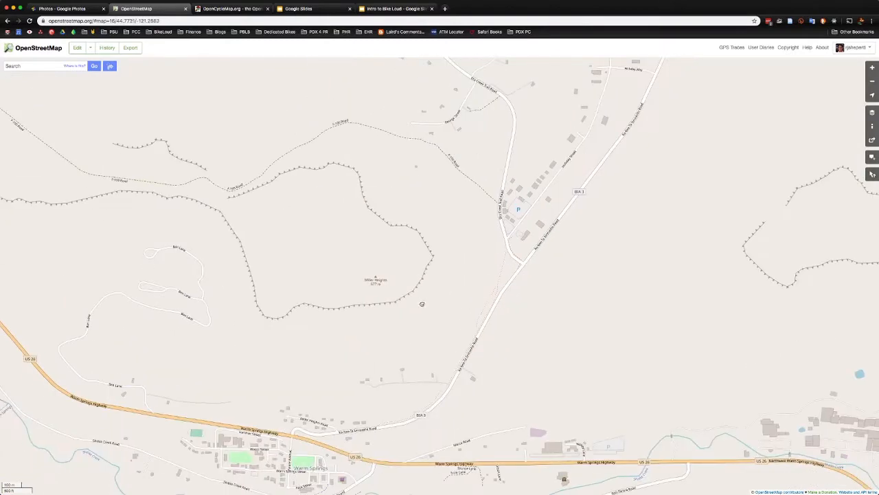
scroll("down", 3)
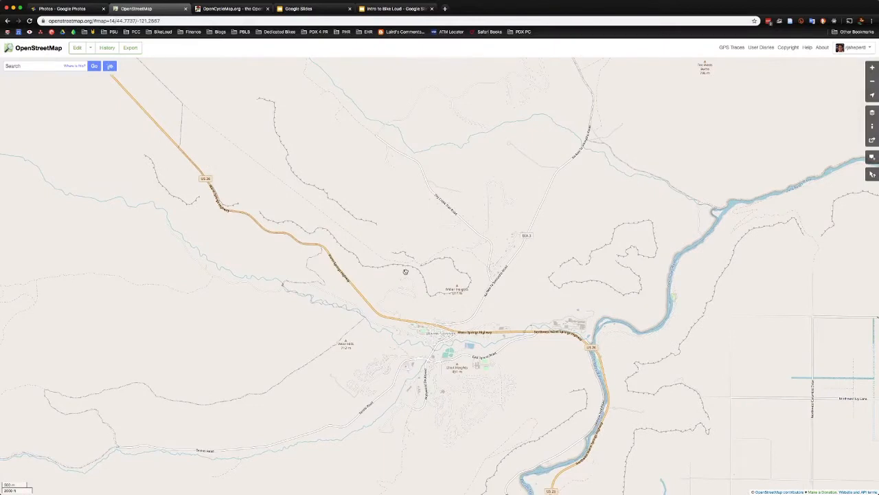
mouse_move(402, 273)
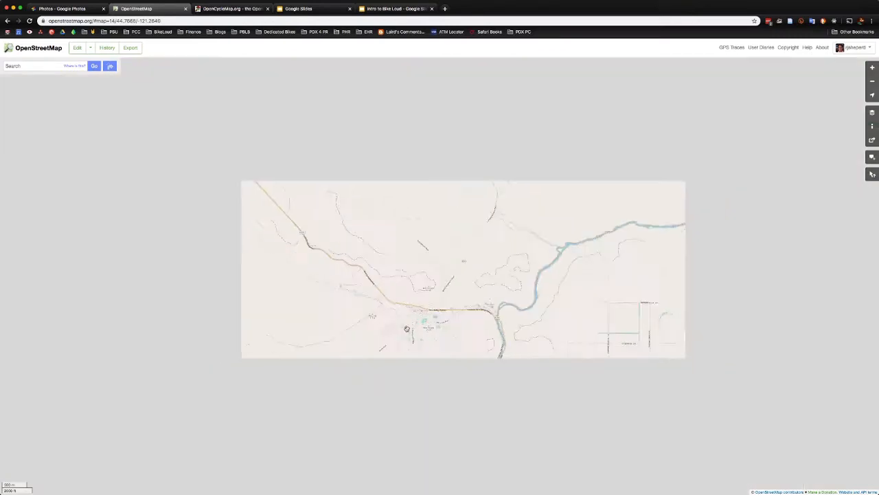
Zoom back to Portland and view it on the OpenCycleMap page
scroll("down", 3)
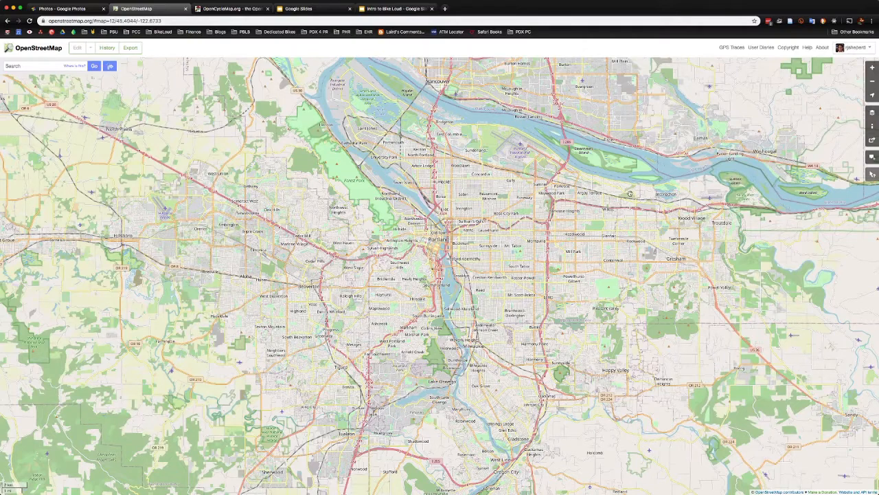
mouse_move(307, 158)
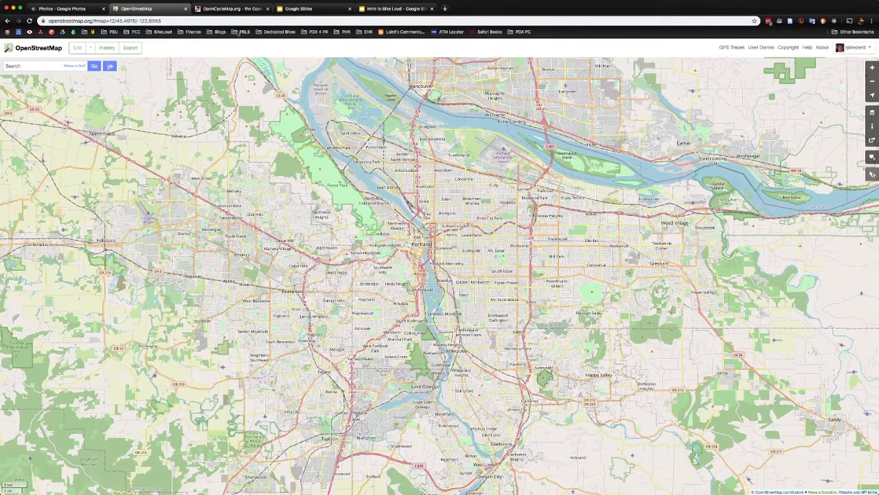
left_click(234, 9)
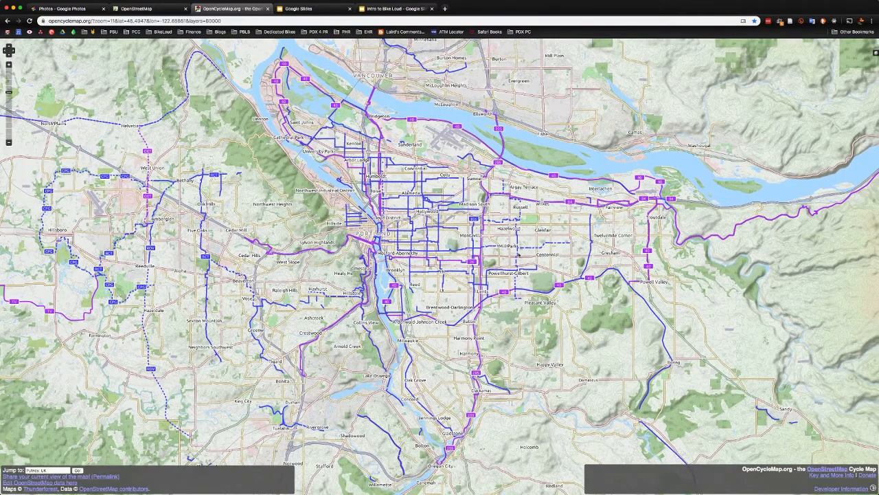
left_click(143, 10)
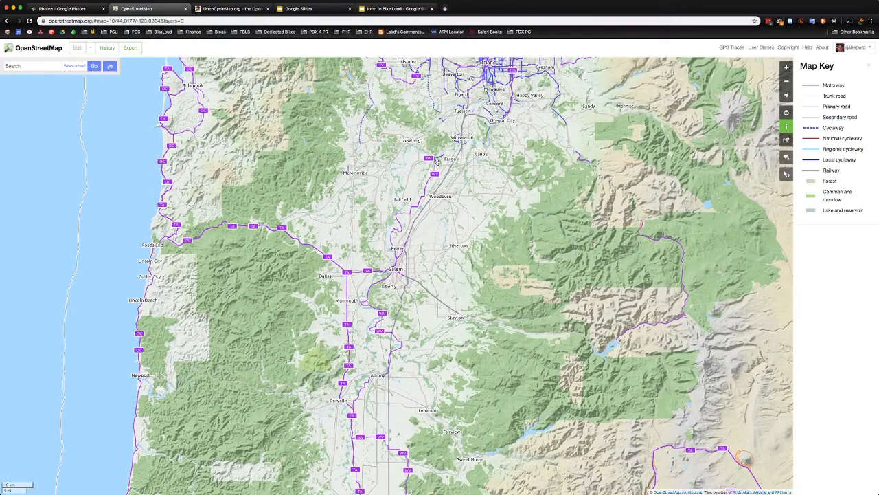
mouse_move(381, 357)
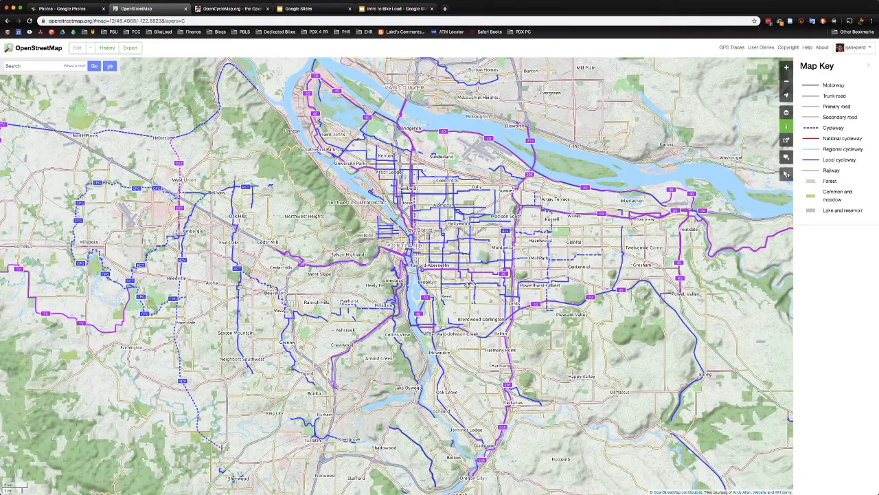
mouse_move(447, 123)
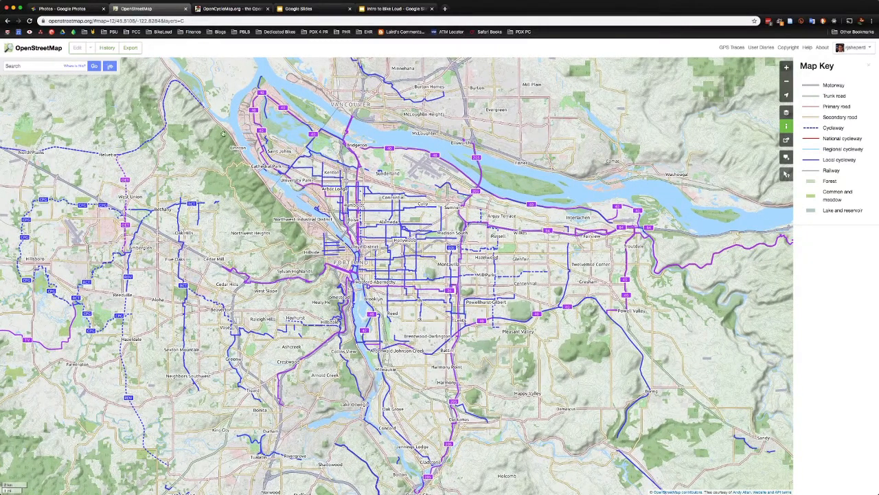
mouse_move(78, 48)
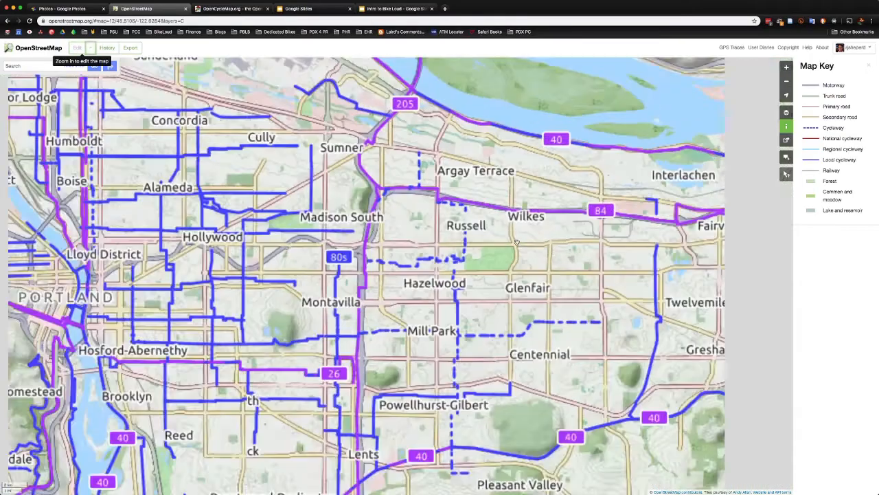
Zoom onto the University of Western States campus, then view the bike rack photos
left_click(786, 67)
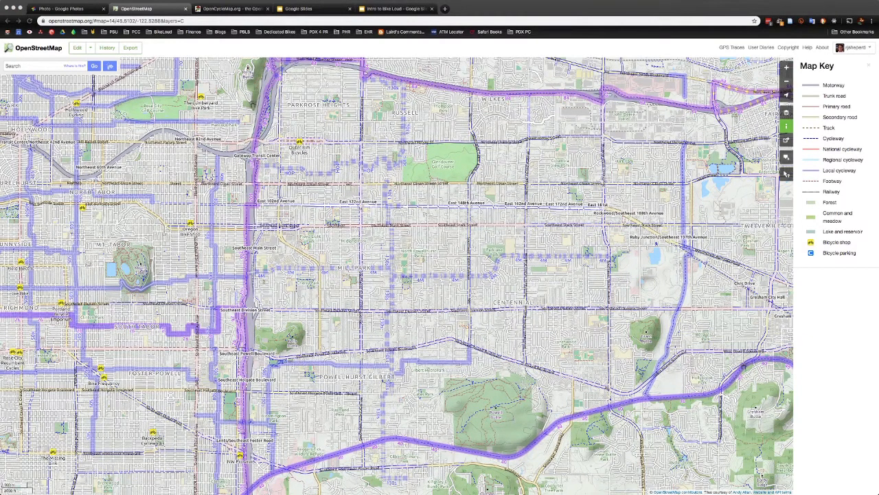
mouse_move(226, 74)
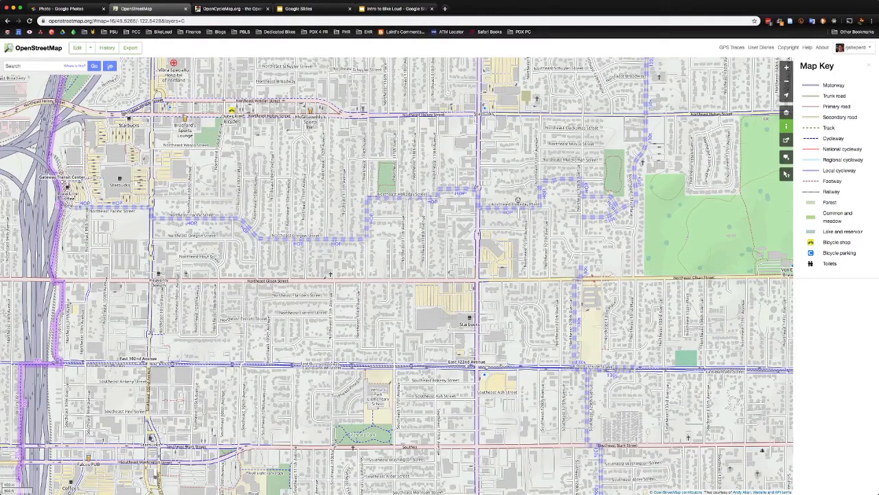
mouse_move(585, 233)
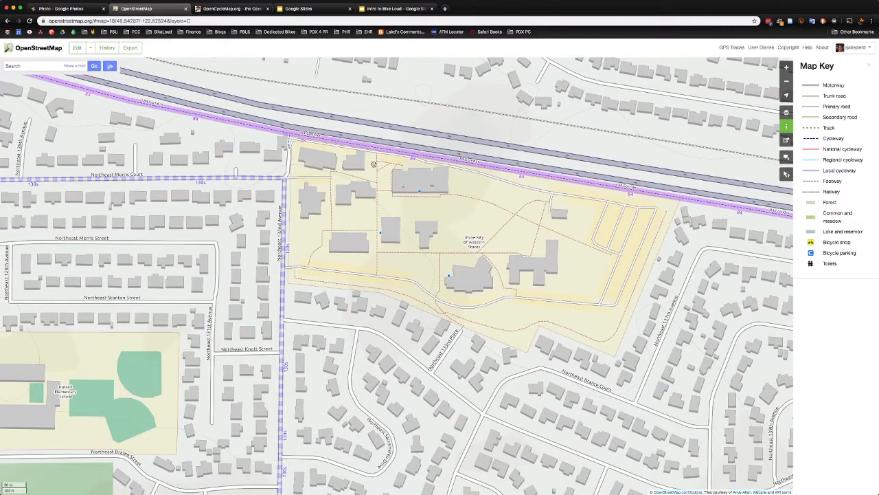
mouse_move(371, 181)
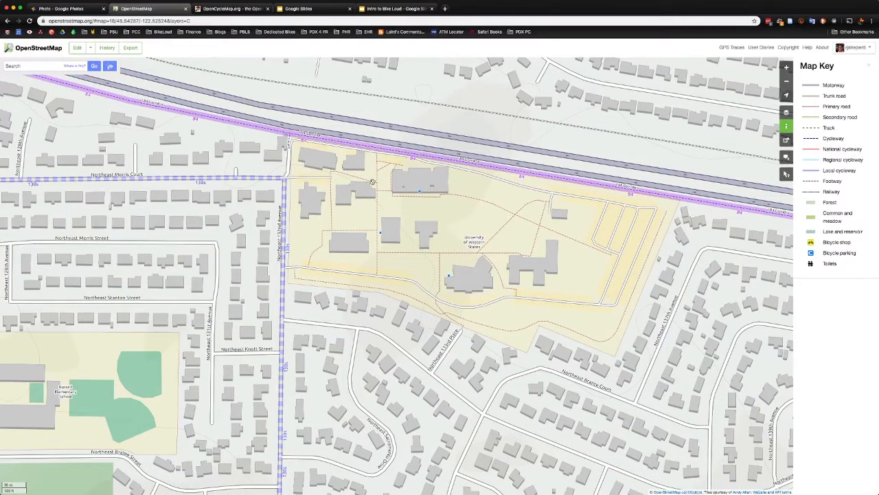
left_click(69, 9)
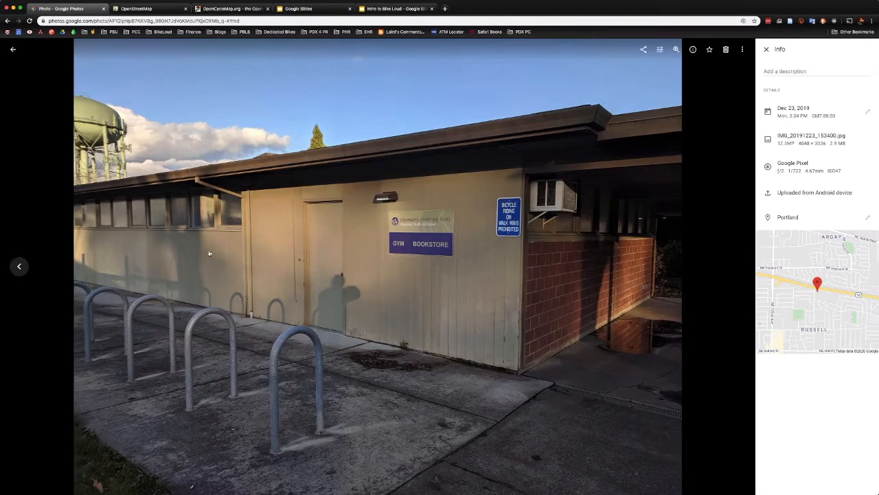
mouse_move(210, 290)
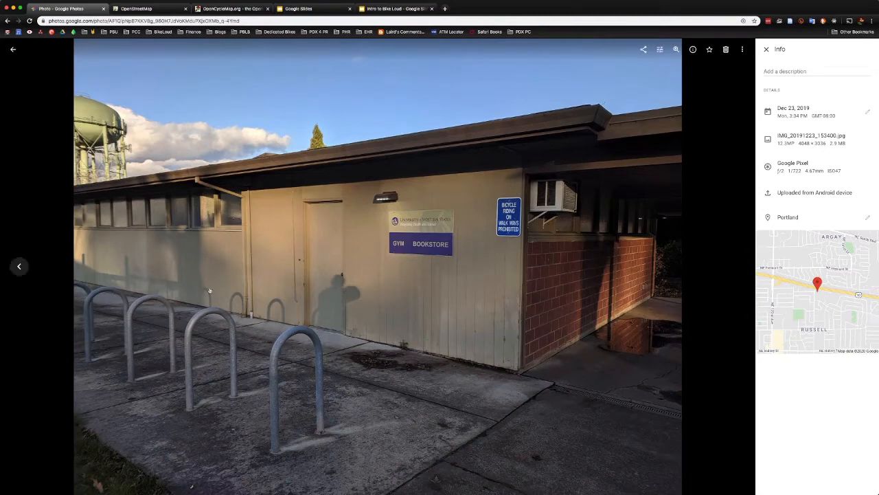
mouse_move(295, 71)
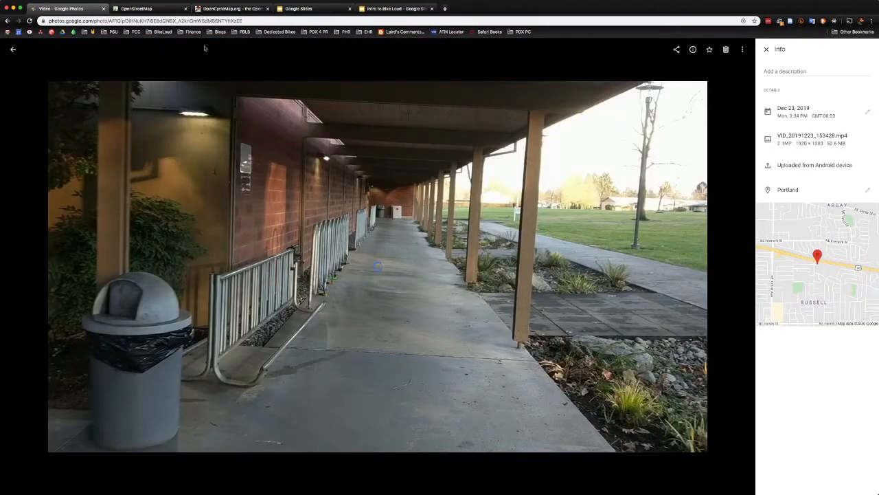
Return from the bike rack photos to the OpenStreetMap campus map
left_click(144, 9)
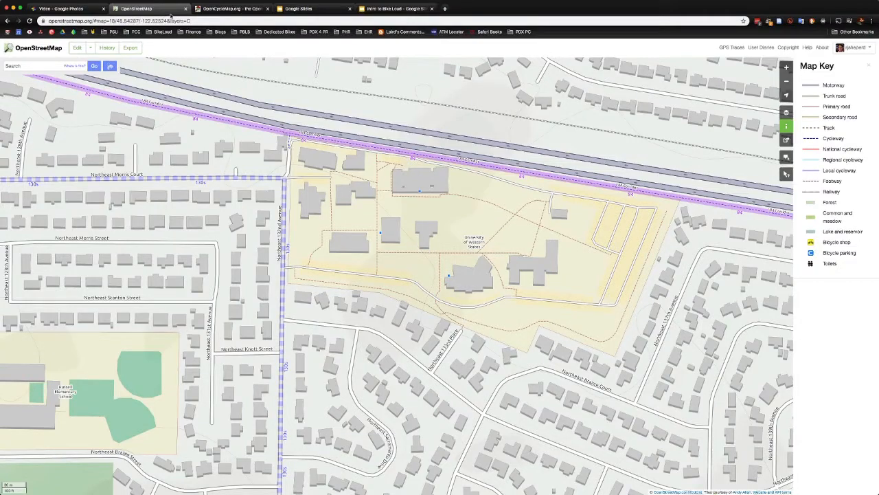
left_click(65, 8)
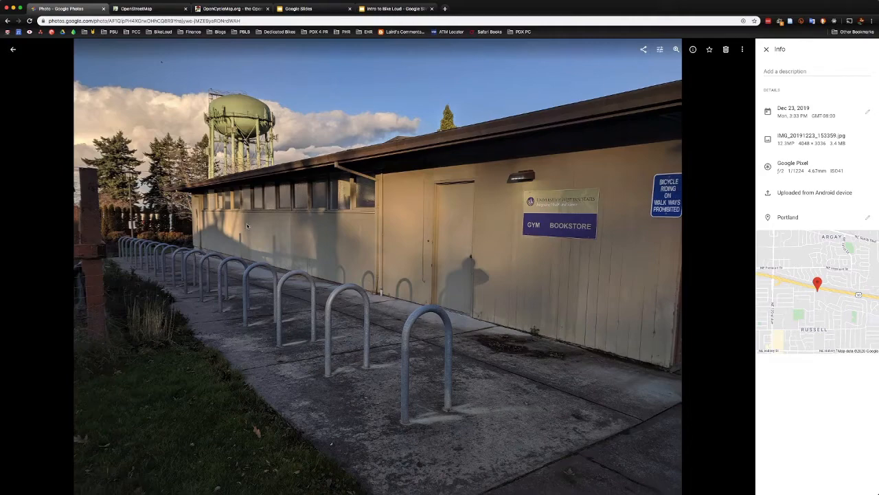
left_click(137, 9)
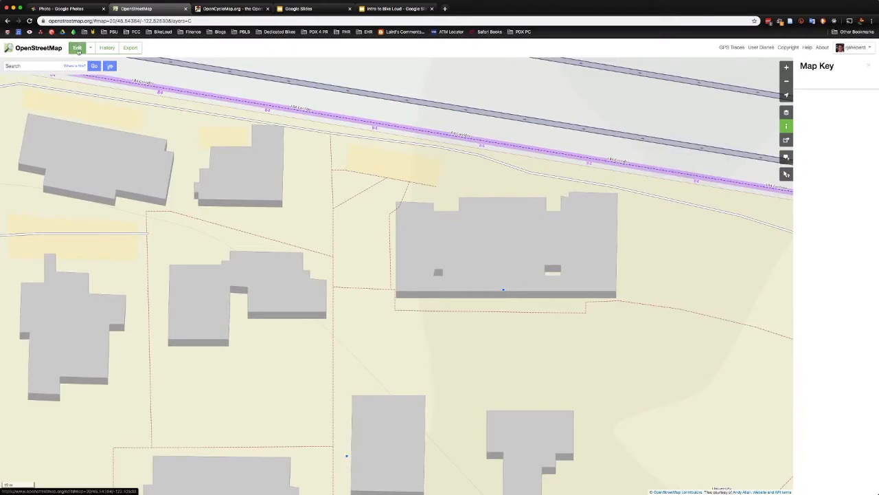
Launch the iD editor over the campus, inspect the freeway, then deselect it
left_click(78, 48)
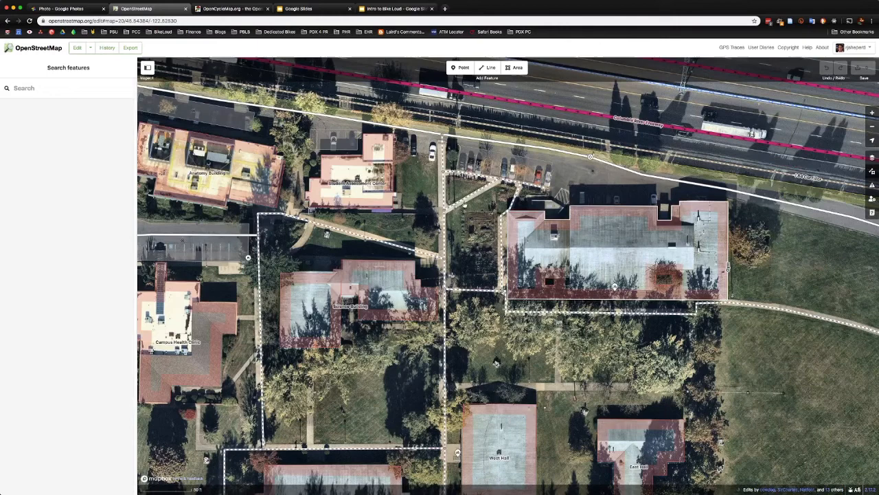
left_click(346, 305)
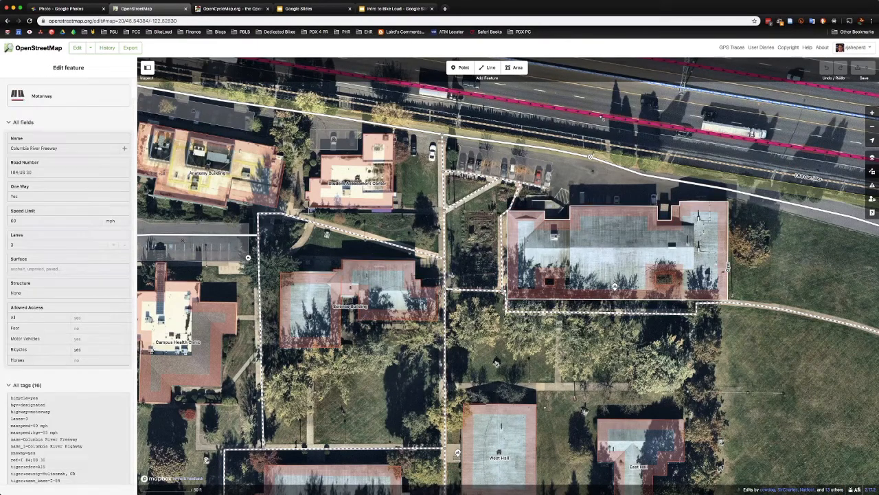
left_click(354, 172)
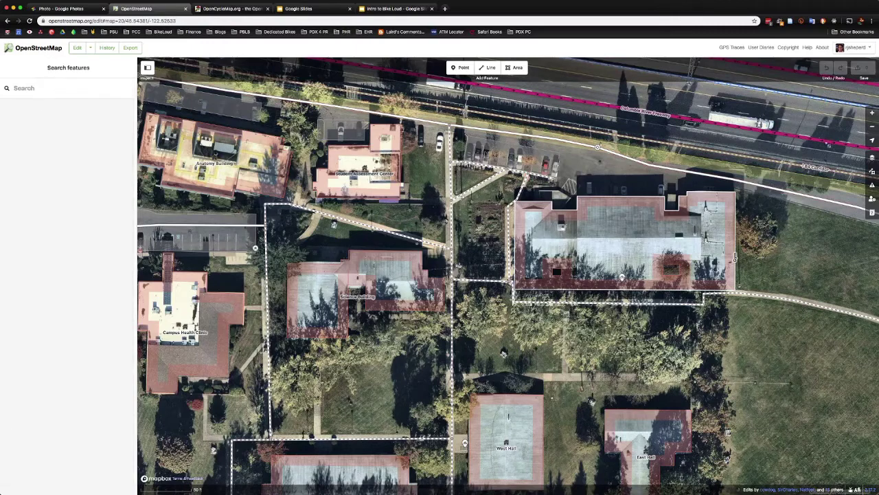
mouse_move(517, 67)
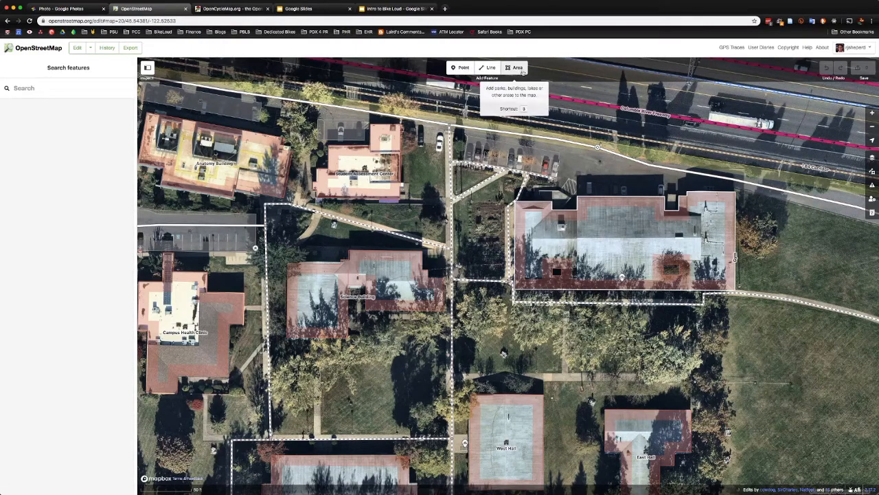
mouse_move(462, 67)
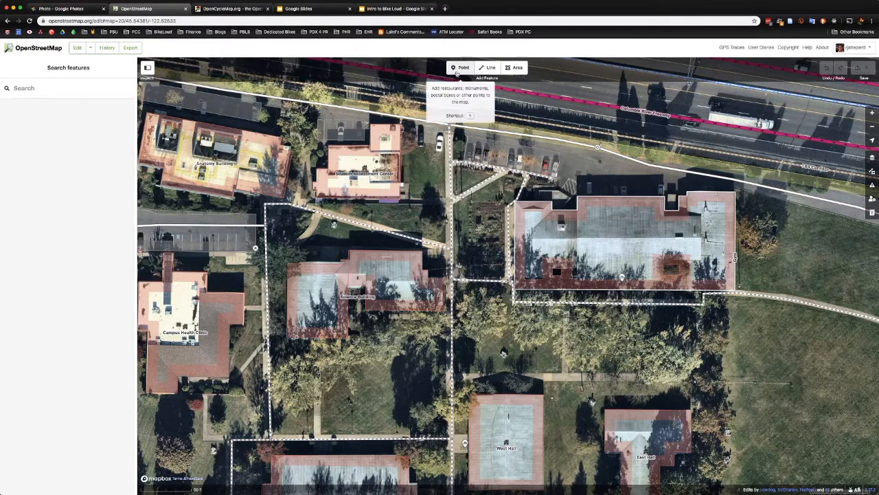
mouse_move(490, 67)
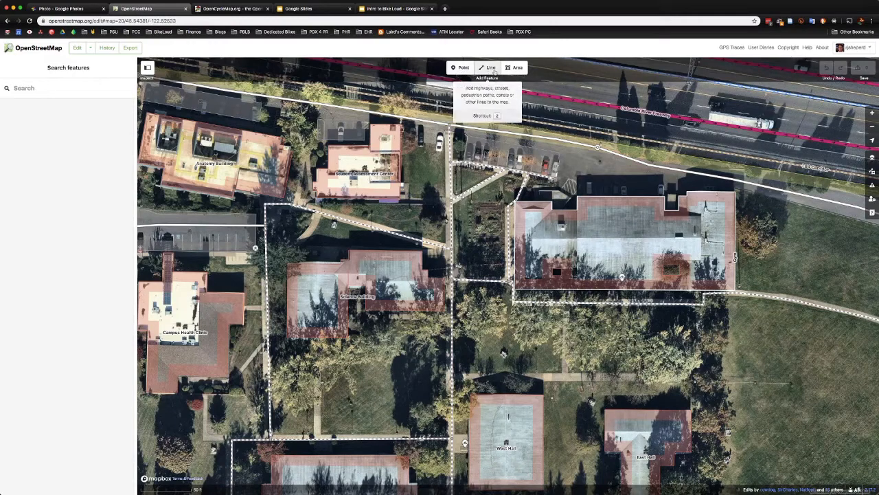
mouse_move(461, 68)
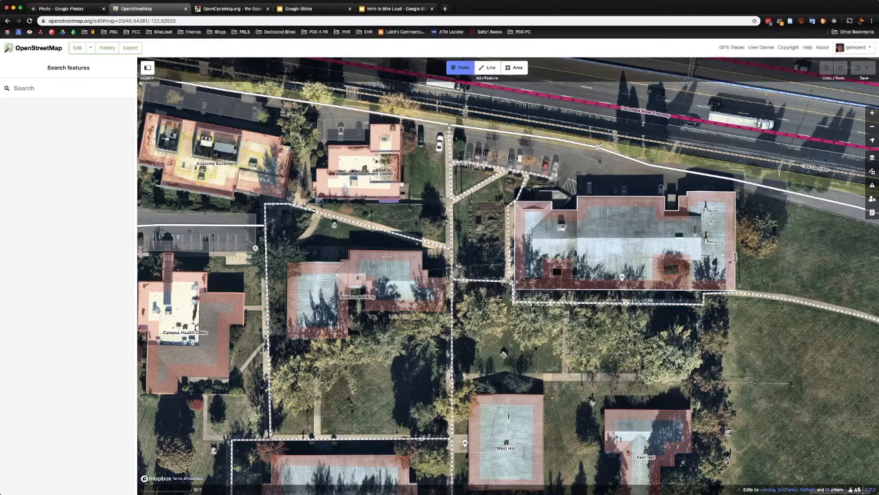
Place a point beside the large building and select it to view its details
left_click(507, 240)
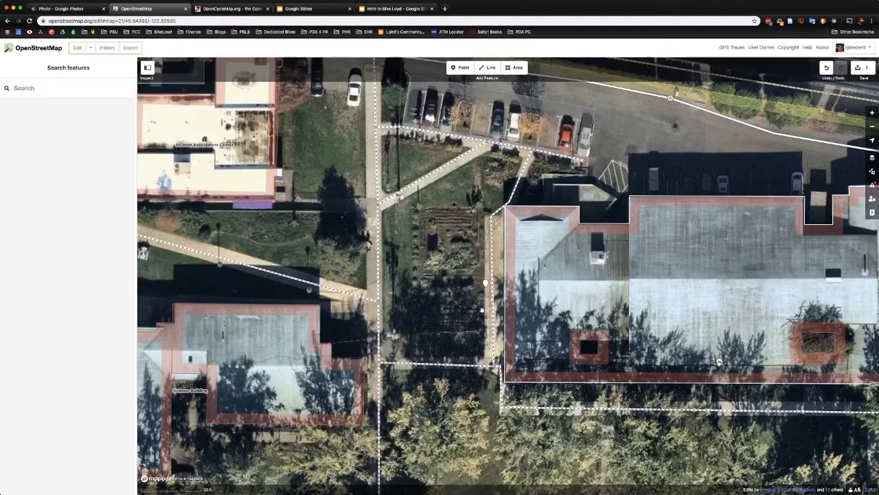
left_click(484, 295)
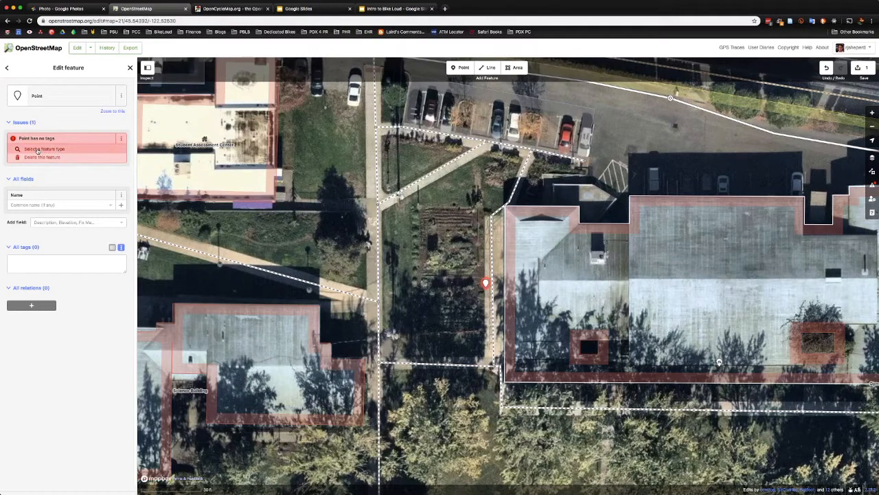
Search 'bicycle' and set the point's feature type to Bicycle Parking
left_click(44, 149)
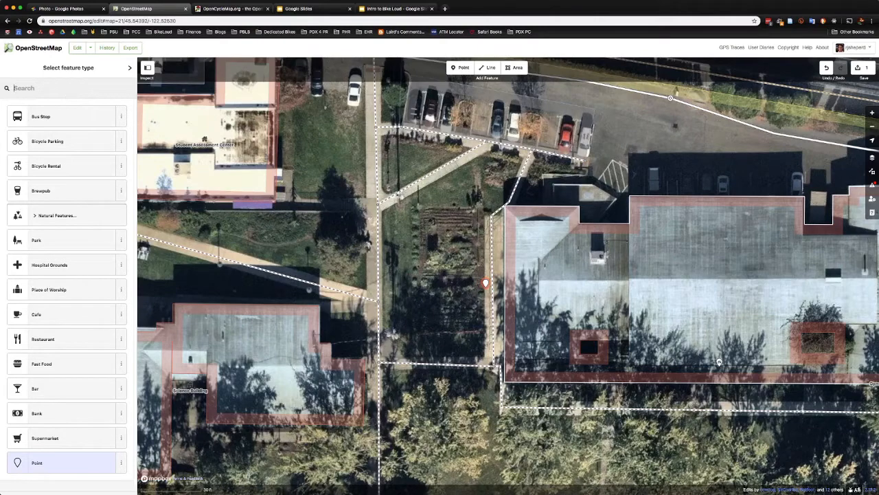
type("bicycle parking")
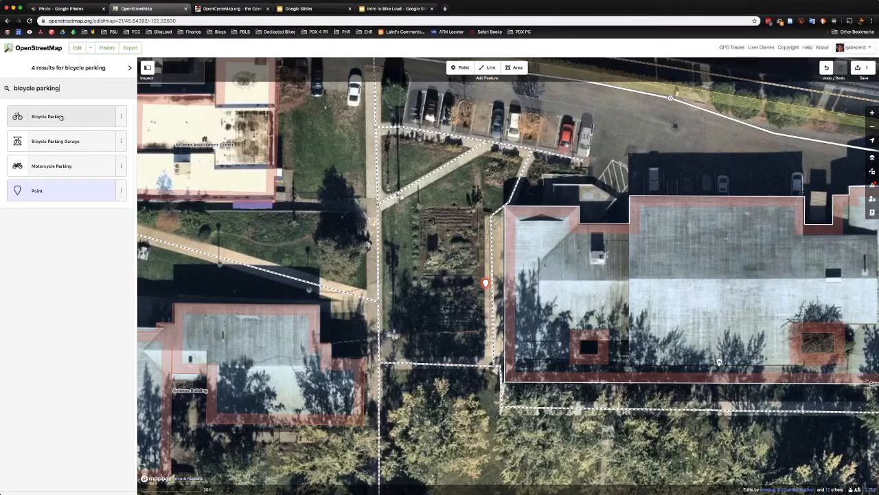
left_click(47, 116)
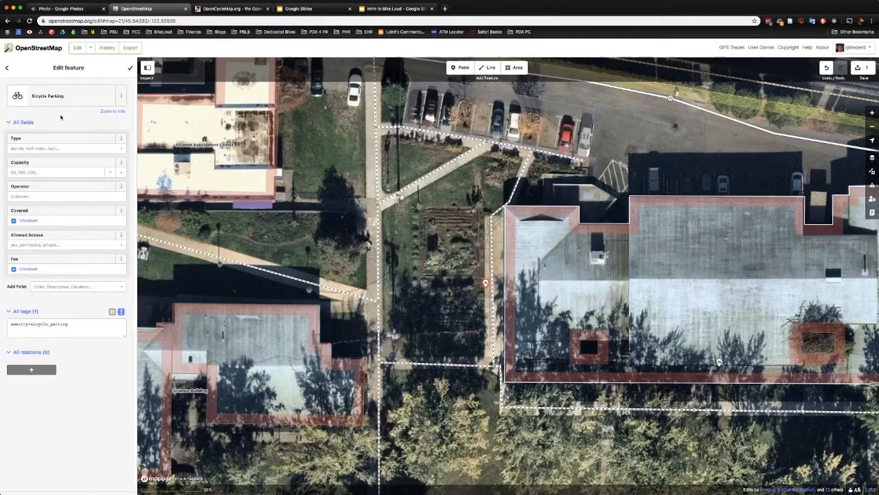
Open the bicycle_parking wiki page from the Type field's help
left_click(62, 147)
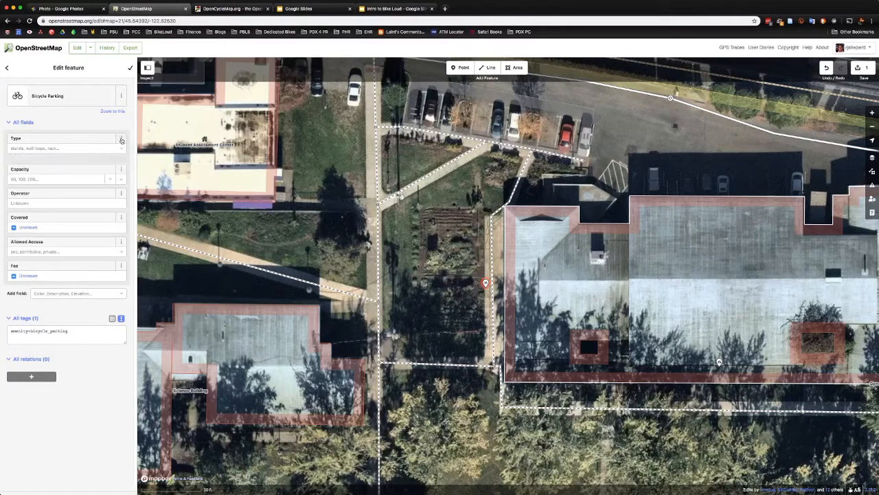
left_click(122, 140)
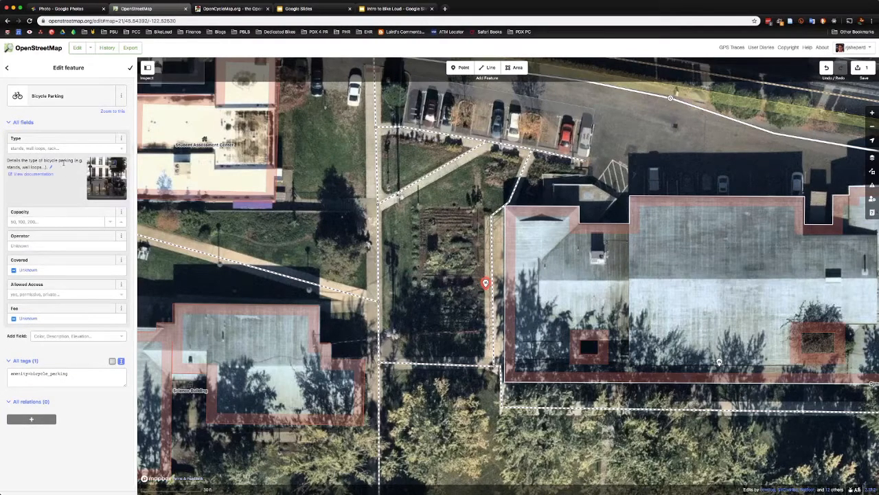
mouse_move(54, 174)
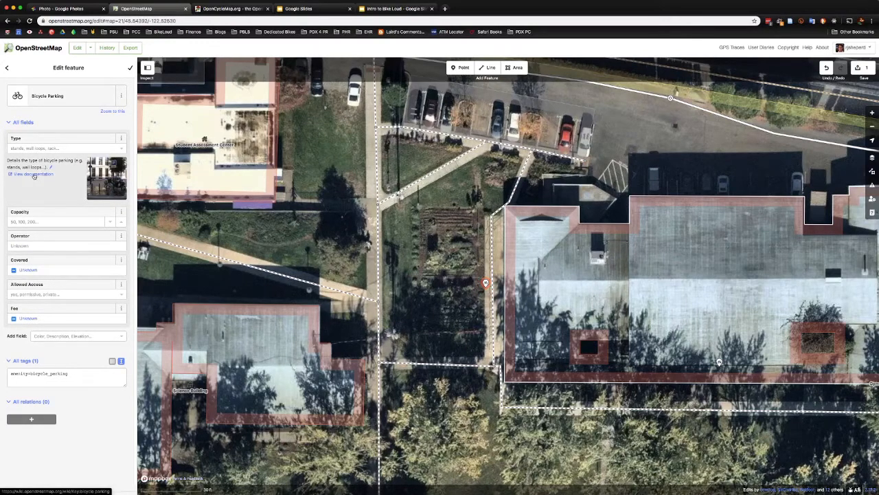
left_click(33, 173)
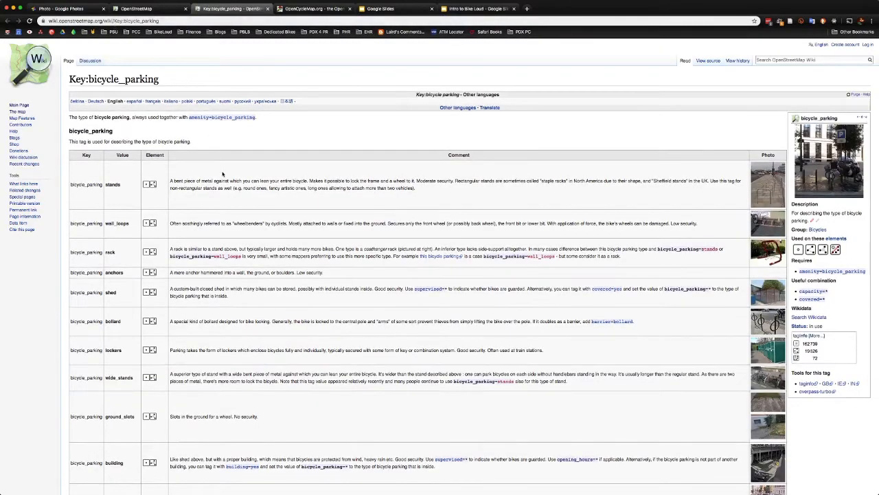
mouse_move(665, 186)
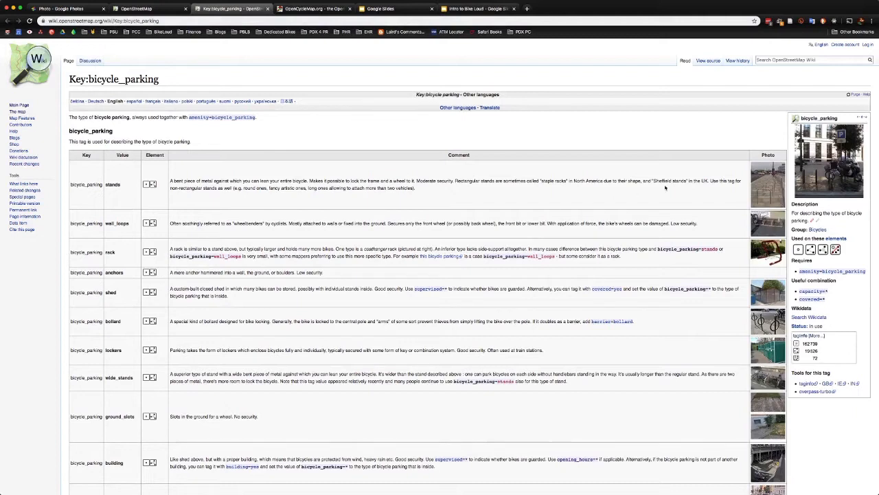
Review the bicycle_parking type values, then open the editor Type field's example rack photo
scroll("down", 3)
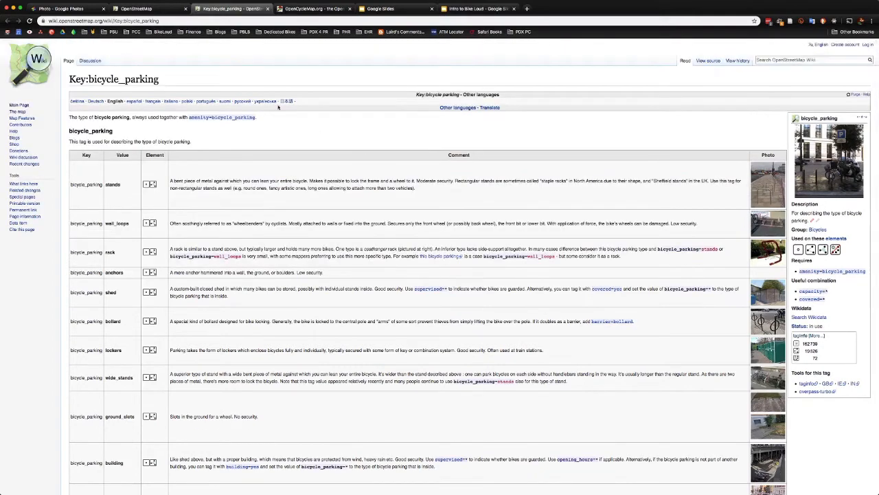
left_click(128, 8)
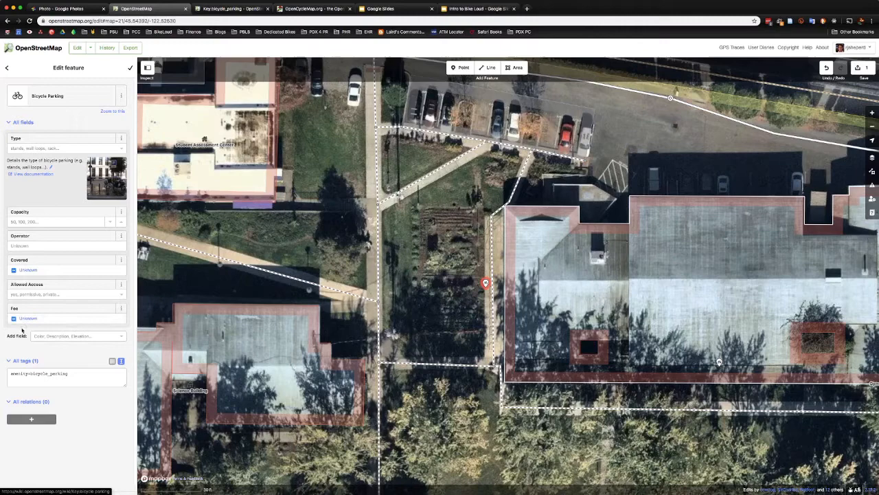
left_click(62, 374)
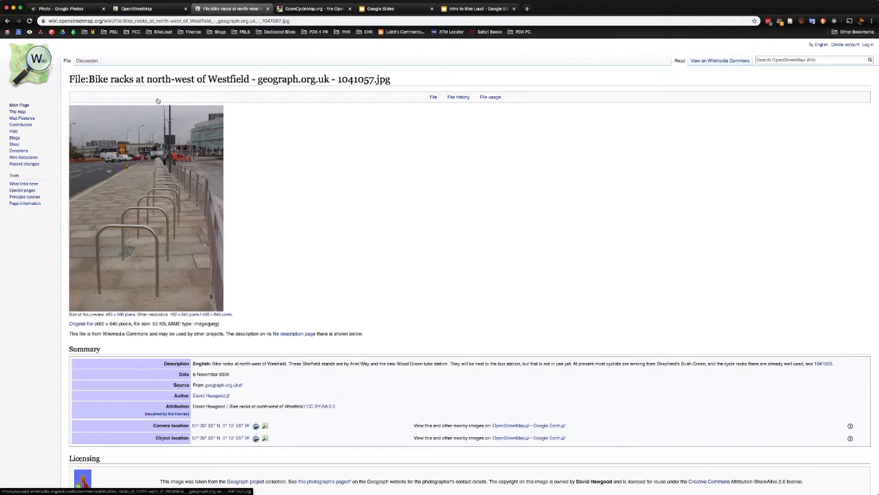
Compare the campus rack photo in Google Photos with the Westfield Sheffield-stand example
left_click(65, 9)
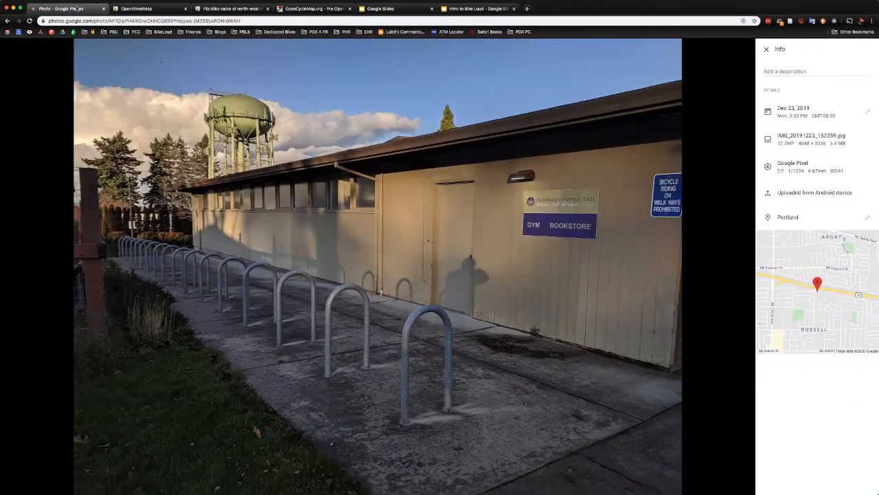
left_click(240, 9)
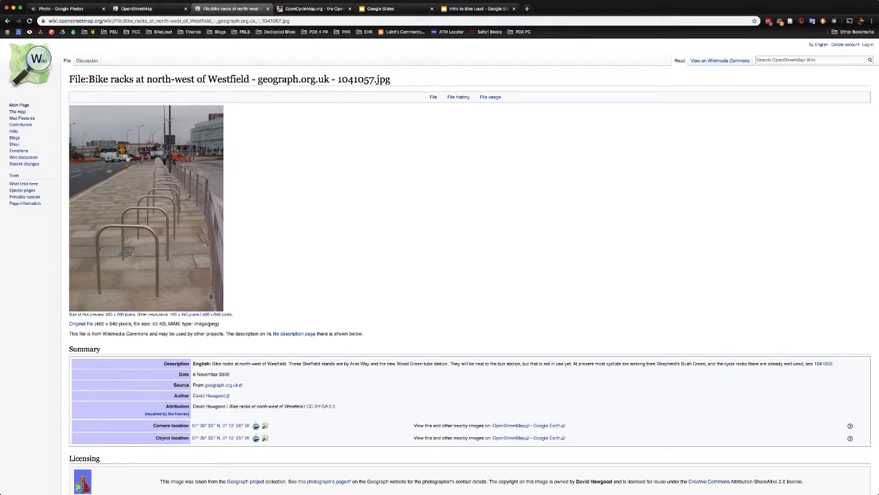
mouse_move(269, 190)
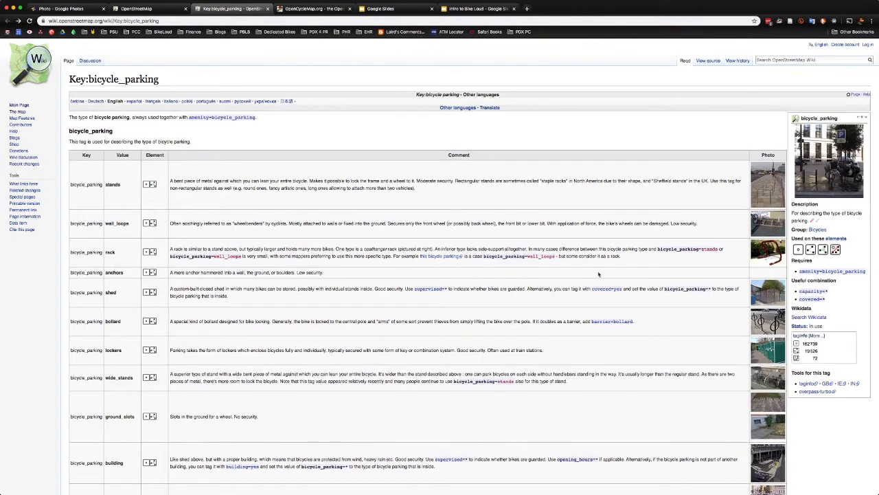
Read the remaining bicycle_parking values in the wiki table, then return to the map editor
double_click(114, 184)
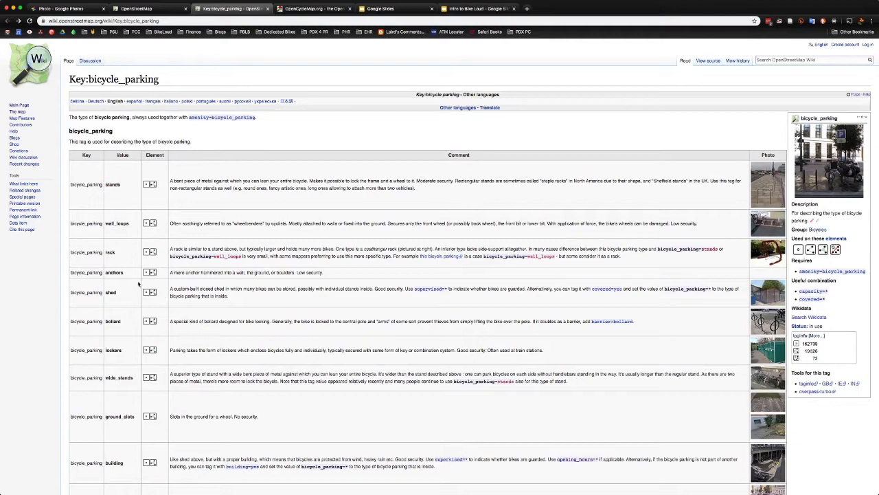
scroll("down", 3)
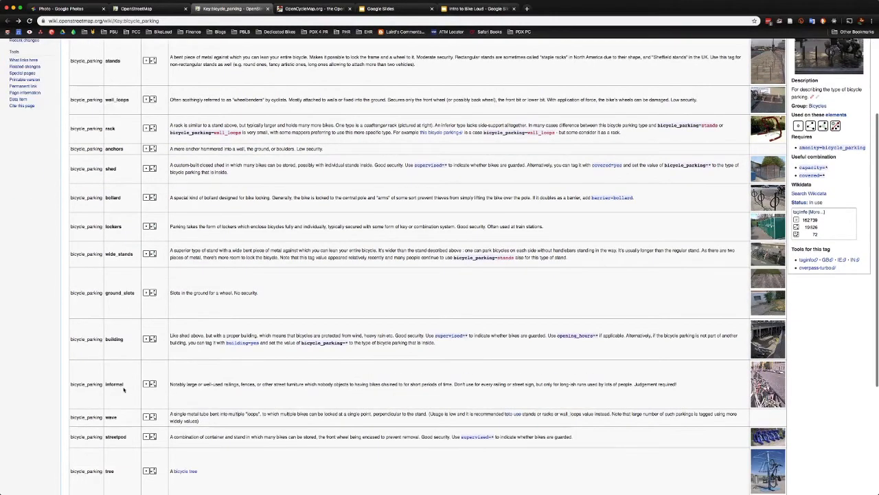
scroll("down", 3)
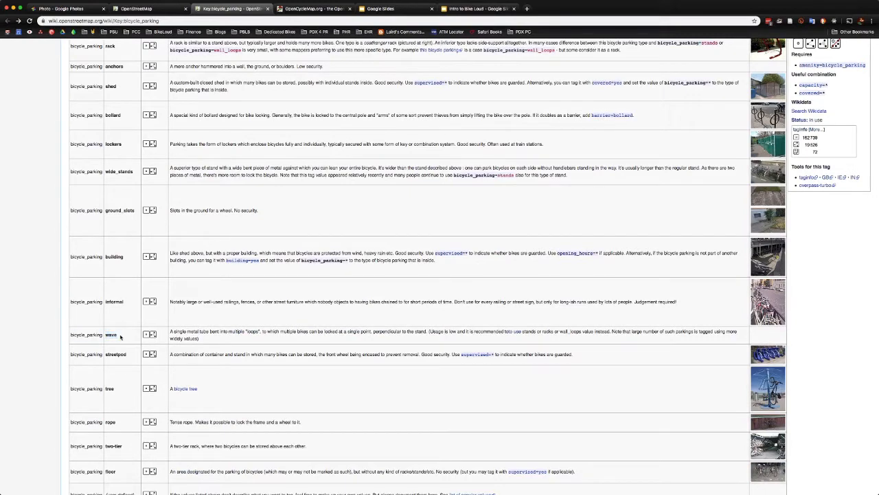
left_click(133, 9)
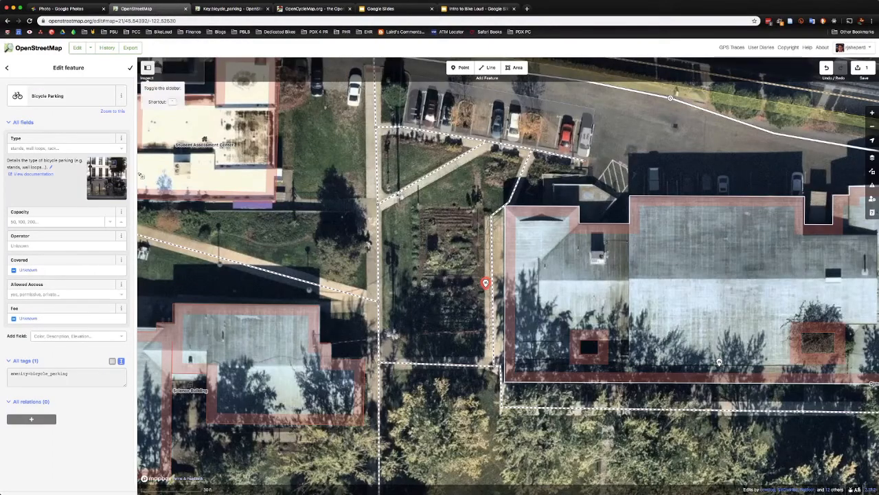
Set the Bicycle Parking type to stands, then bring up the campus rack photo
left_click(65, 149)
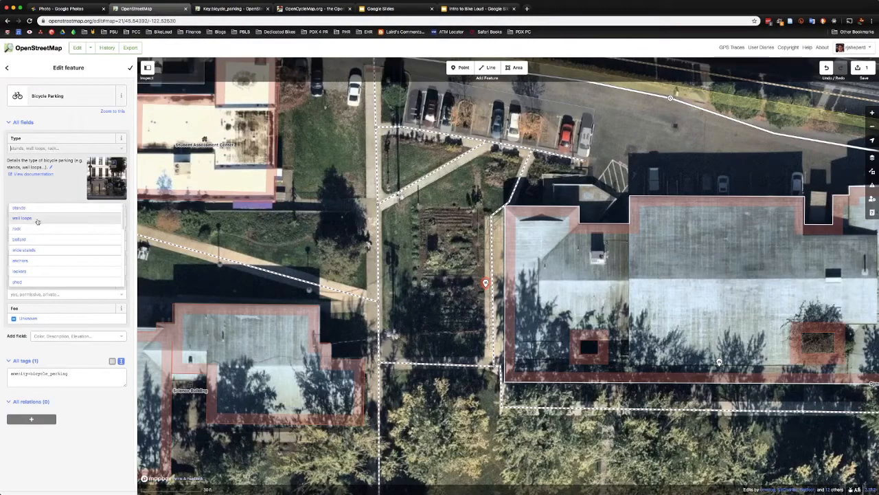
left_click(18, 207)
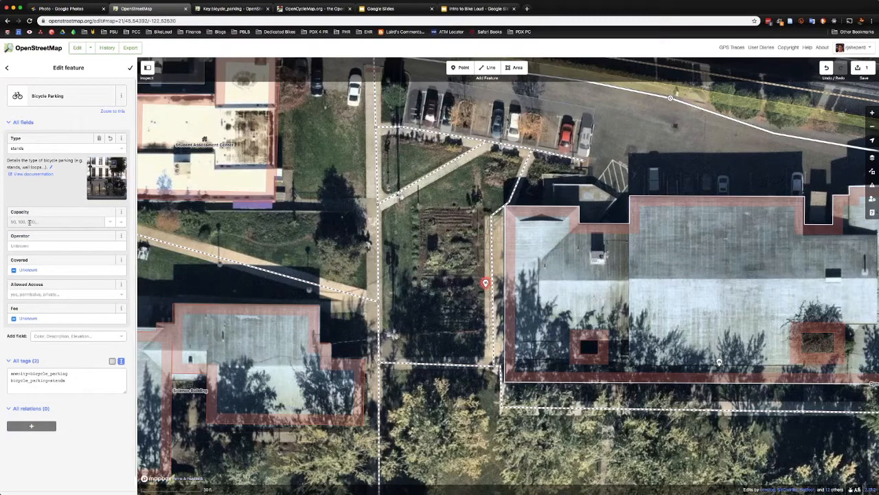
left_click(63, 9)
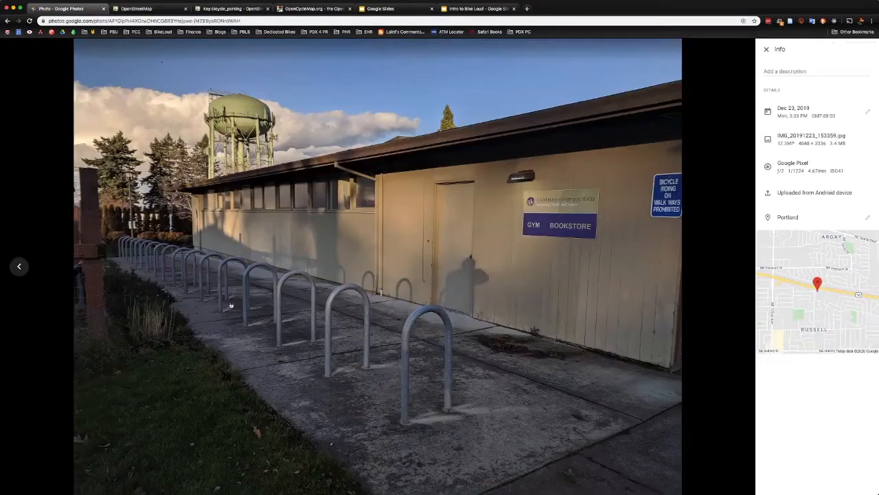
mouse_move(120, 242)
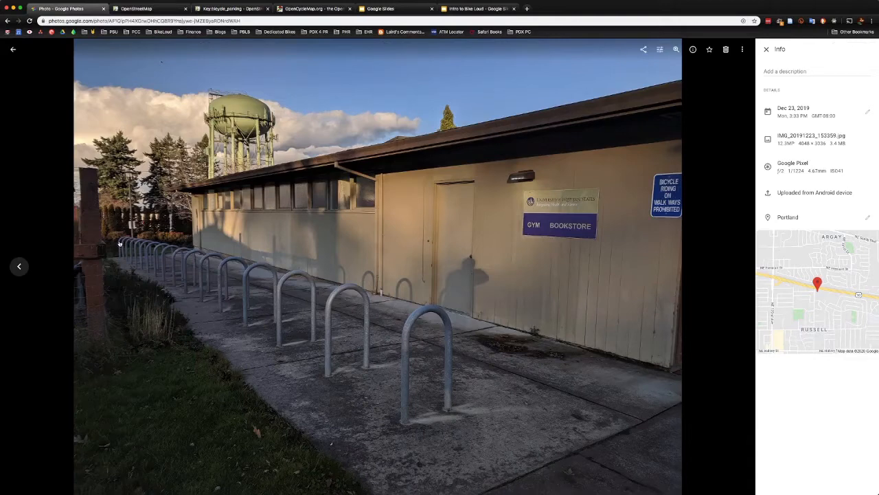
mouse_move(383, 342)
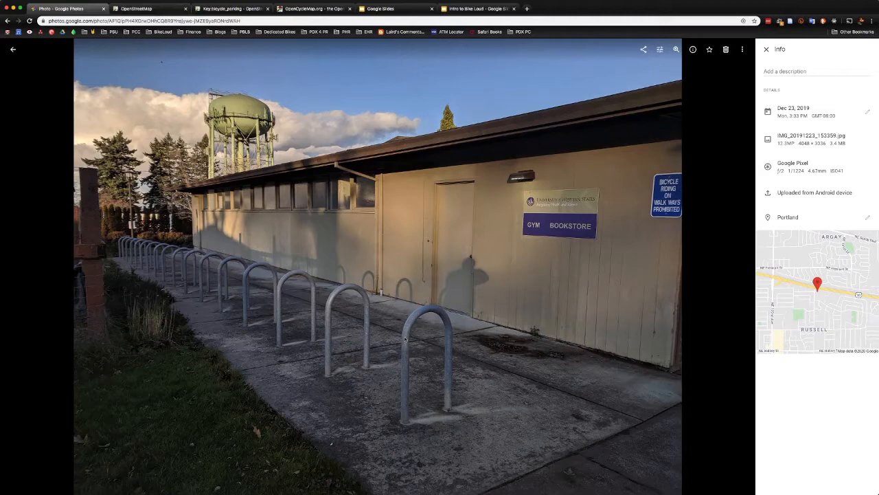
Count the stands in the campus rack photo and go back to the map editor
left_click(152, 8)
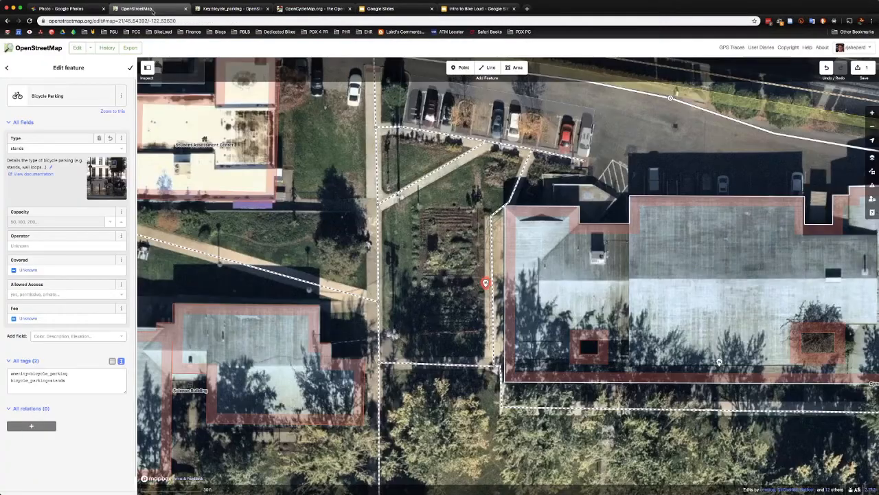
Enter a capacity of 34 on the bicycle parking and close its edit panel
type("32")
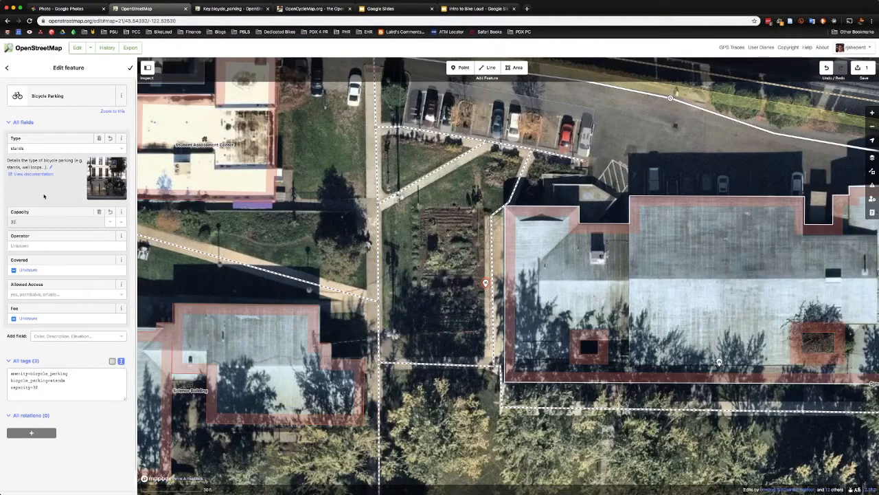
type("34")
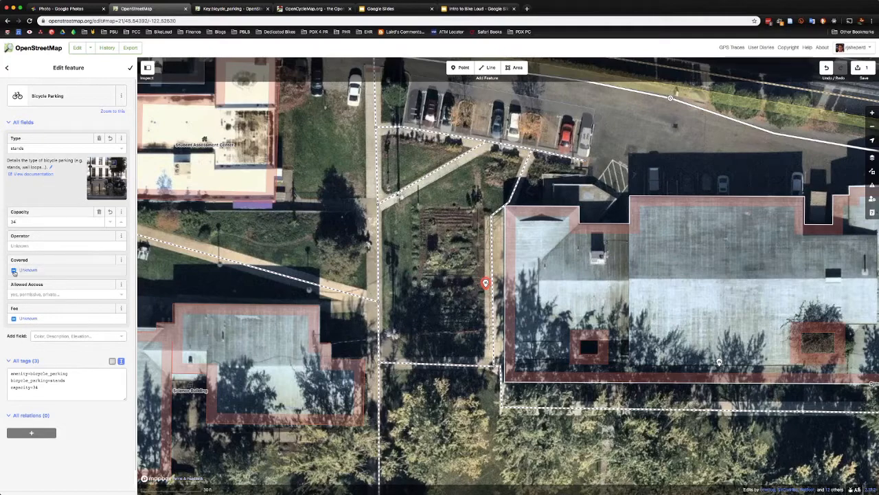
left_click(14, 270)
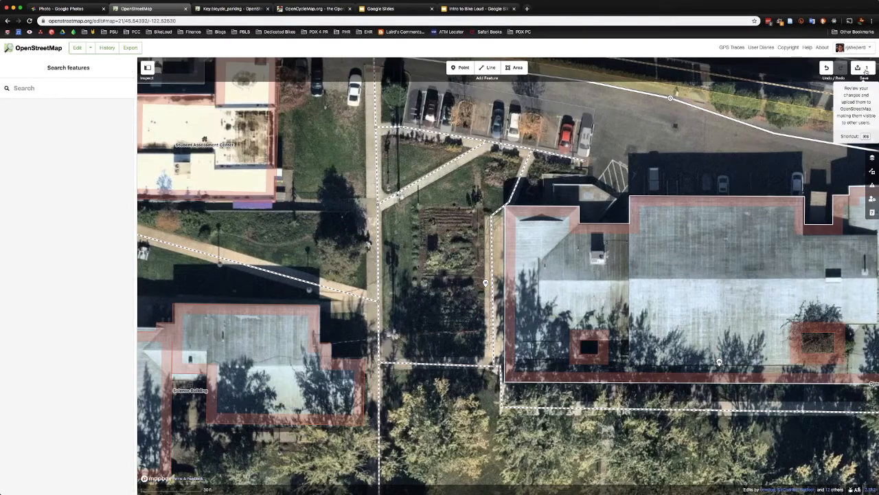
Start the upload, write the University of Western States bike parking comment, and request review
left_click(857, 70)
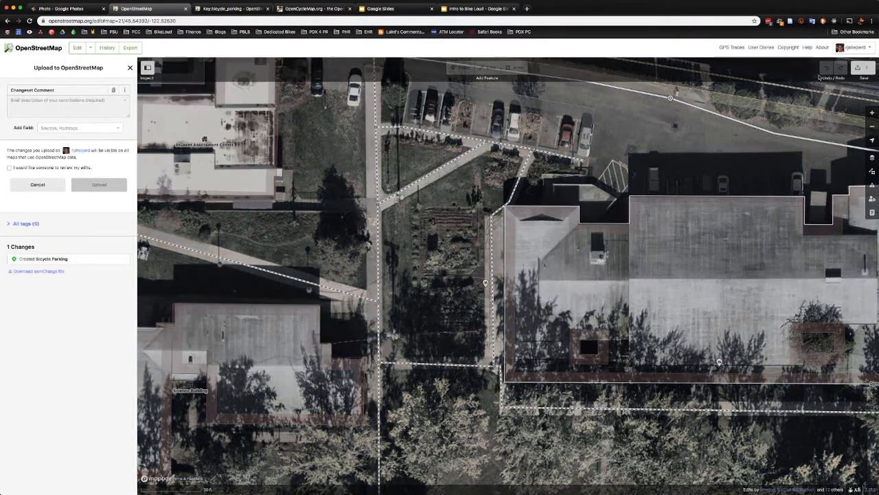
left_click(66, 103)
type("Added bike parking to University of Western States Campus.")
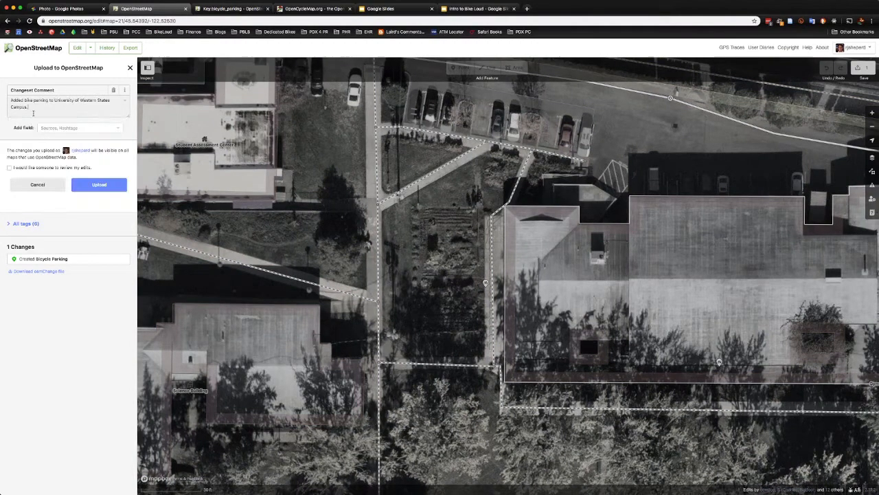
left_click(11, 165)
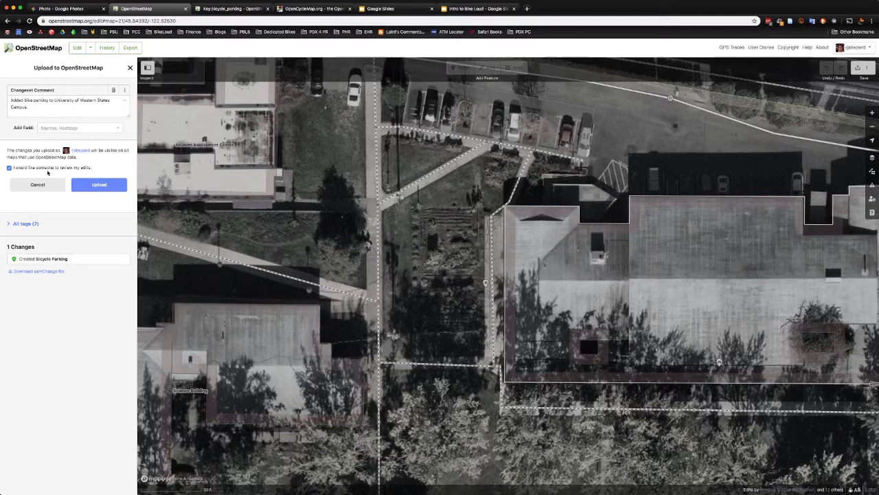
left_click(10, 167)
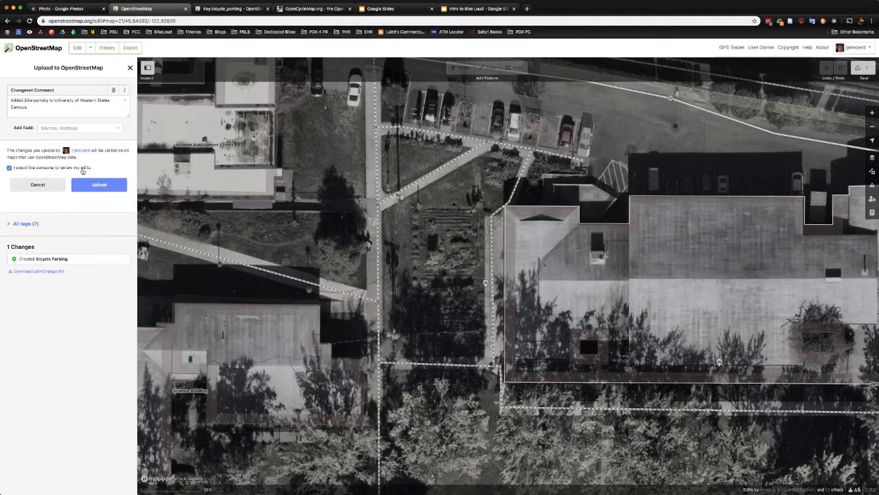
mouse_move(113, 169)
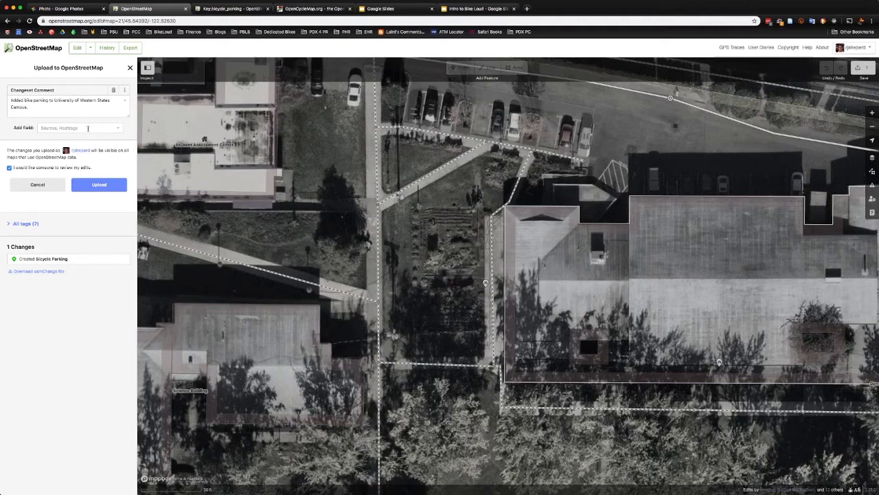
Add a Sources field set to 'local knowledge' and upload the changeset
left_click(78, 127)
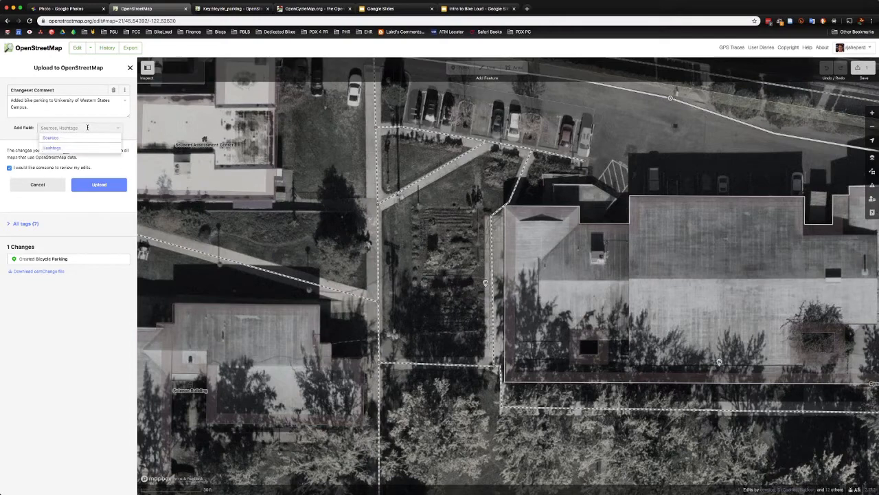
left_click(51, 137)
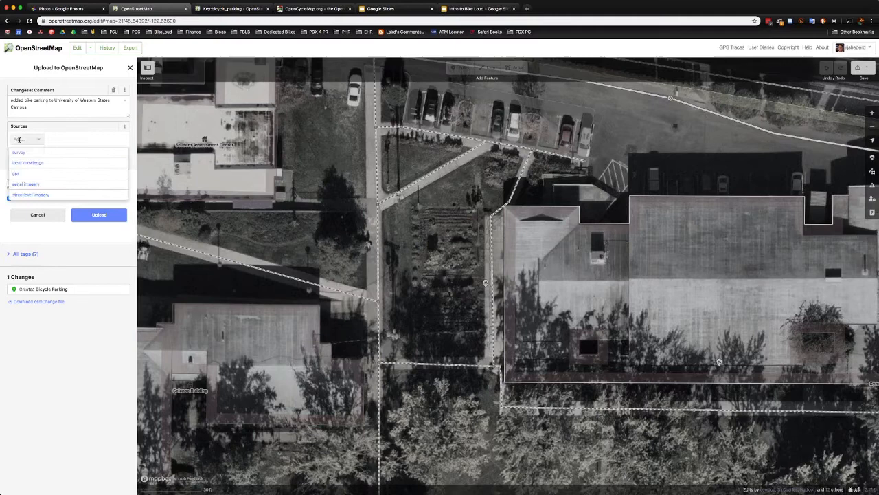
mouse_move(28, 162)
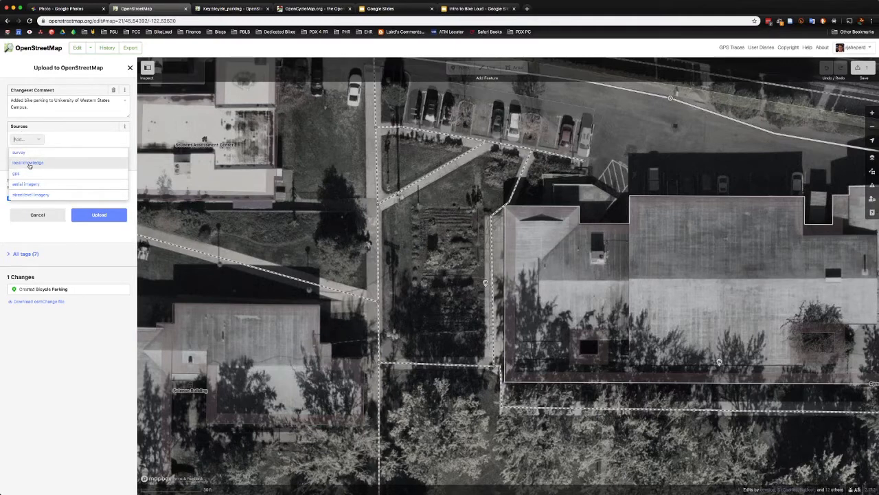
left_click(28, 162)
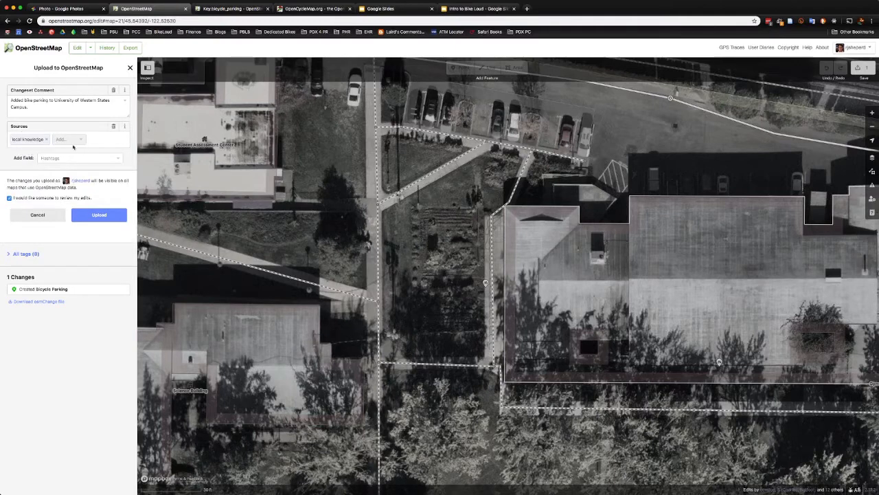
mouse_move(115, 197)
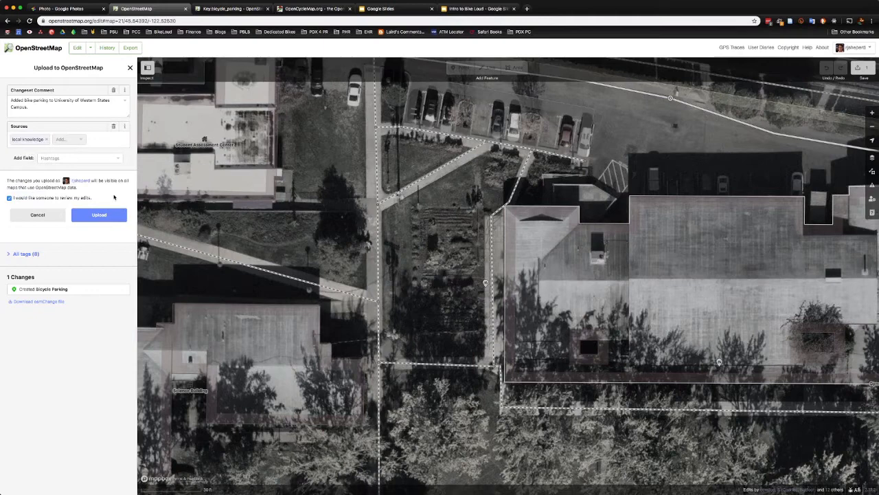
mouse_move(99, 214)
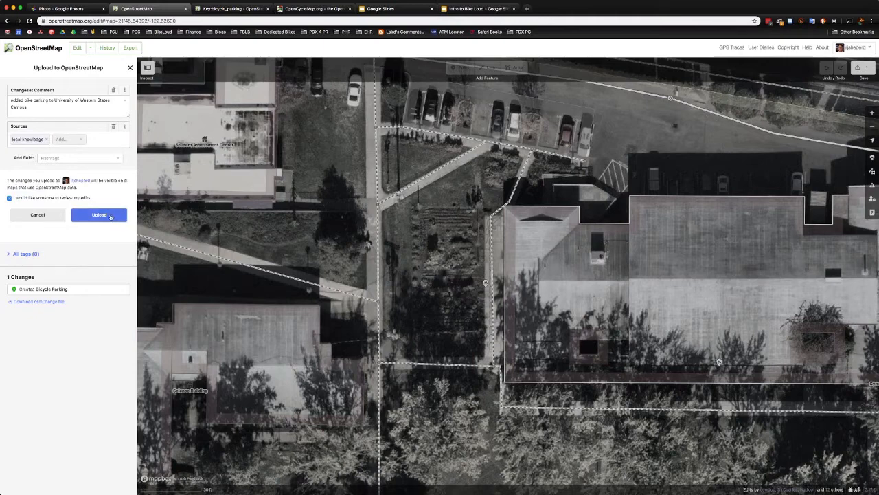
mouse_move(116, 229)
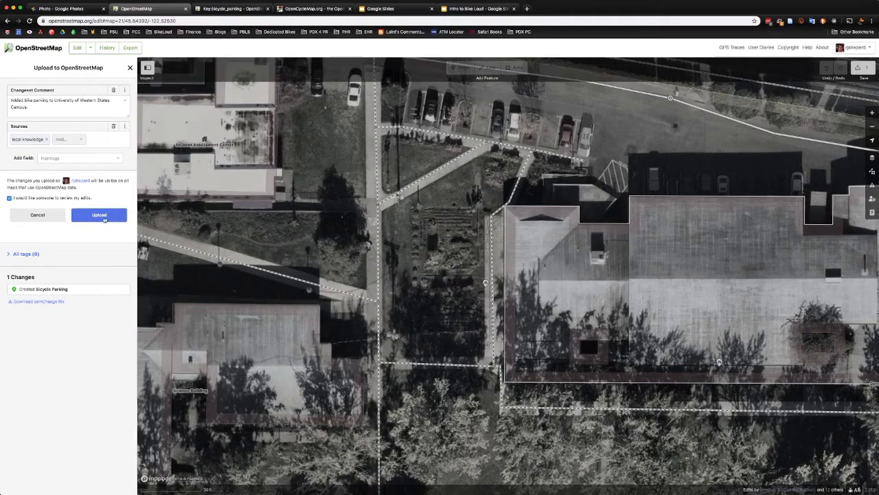
left_click(99, 215)
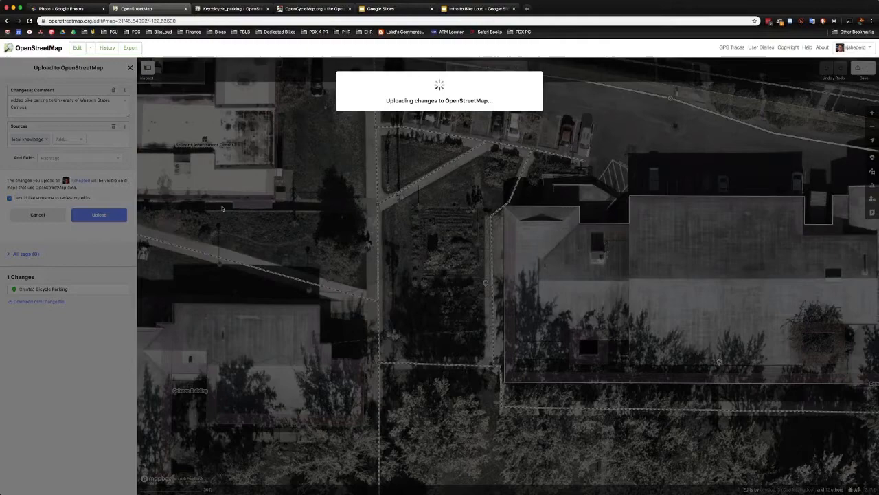
Complete the bike parking upload and view the campus neighborhood on the cycle map
left_click(98, 215)
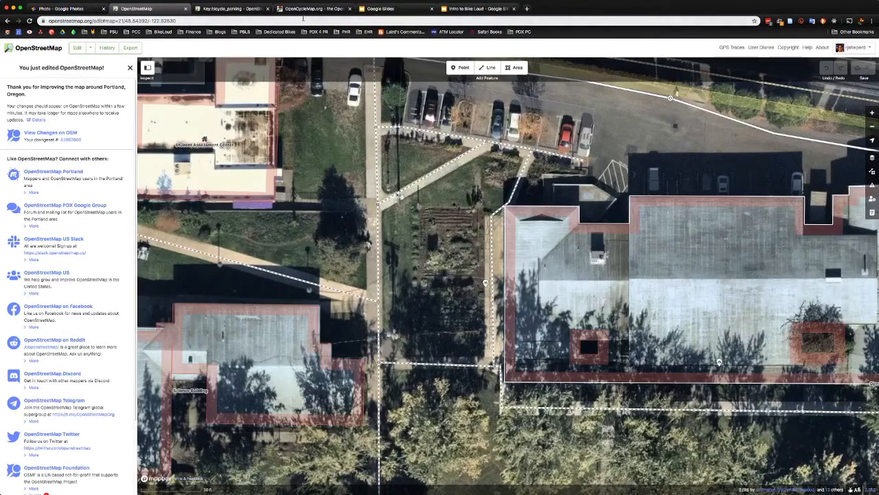
left_click(319, 9)
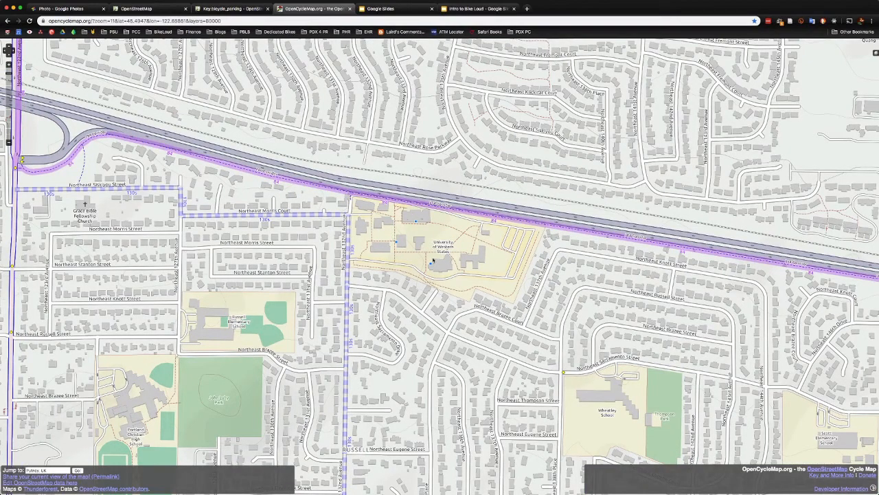
mouse_move(398, 215)
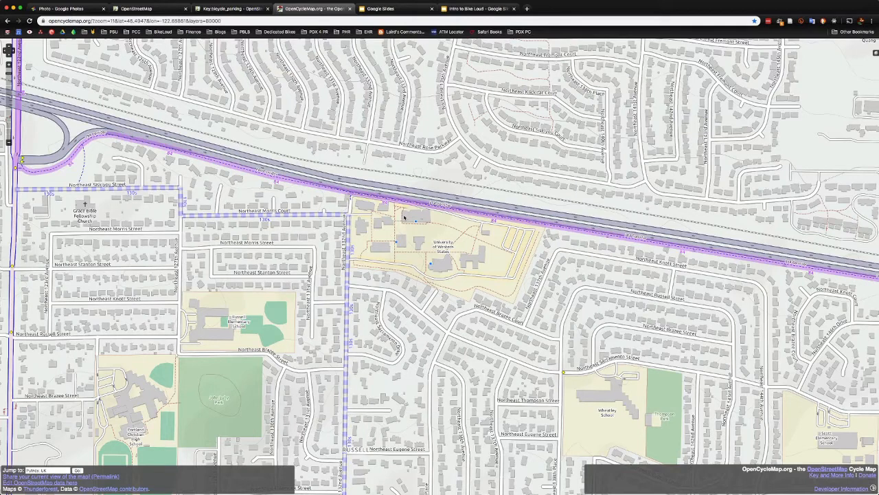
mouse_move(409, 249)
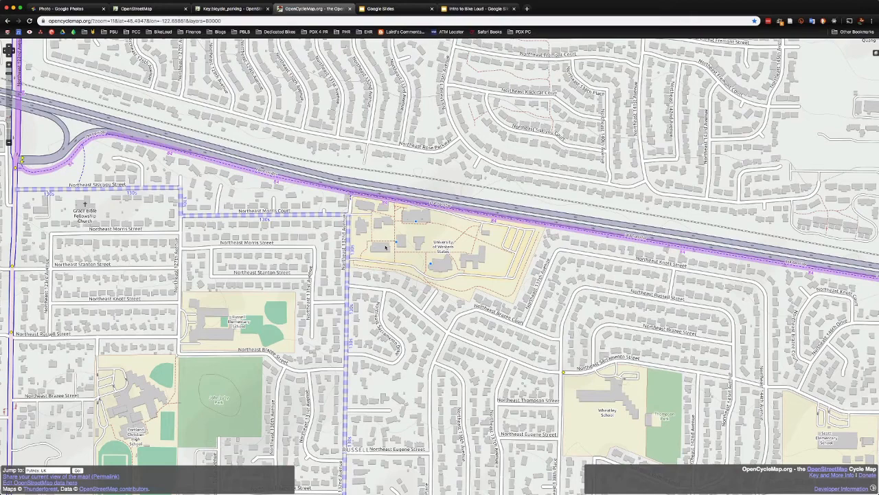
mouse_move(430, 235)
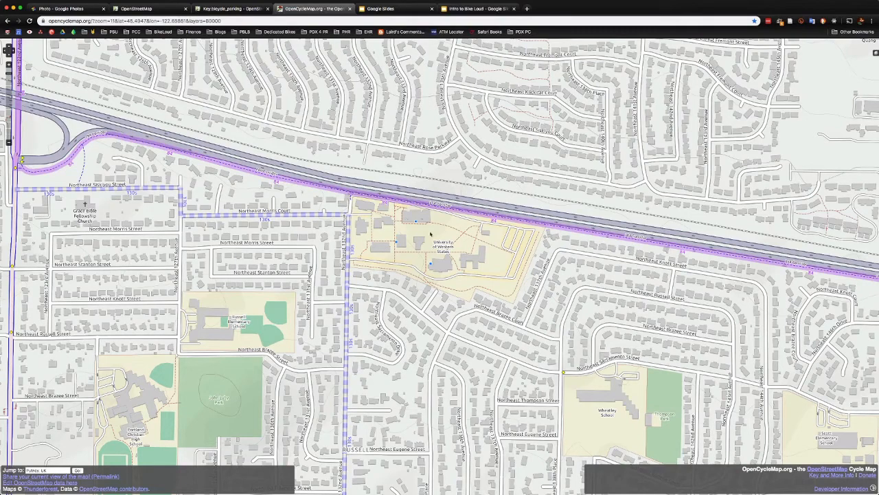
mouse_move(487, 323)
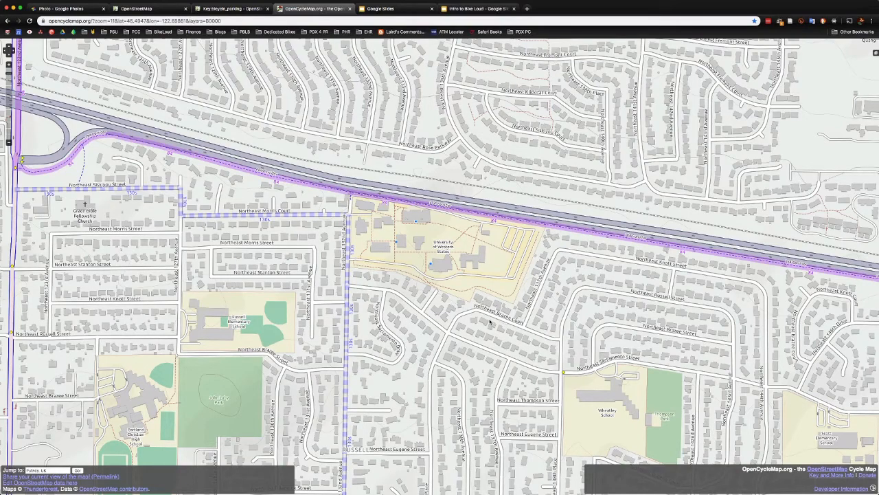
mouse_move(377, 205)
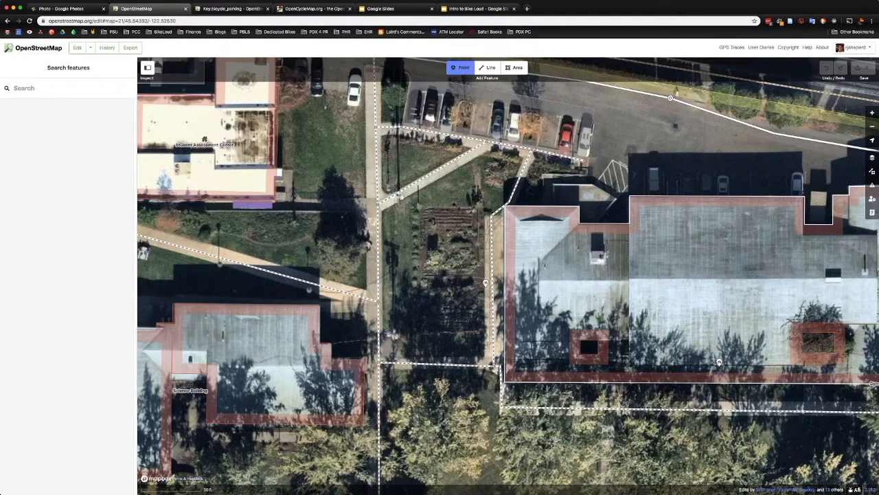
Place a test point by the garden plot, search 'restroom' and 'water' presets, then revisit the rack photo
left_click(430, 251)
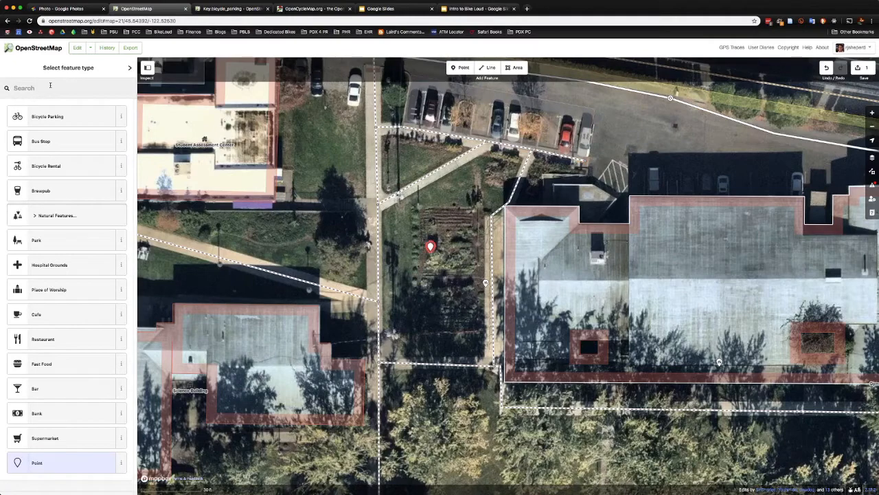
type("restroom")
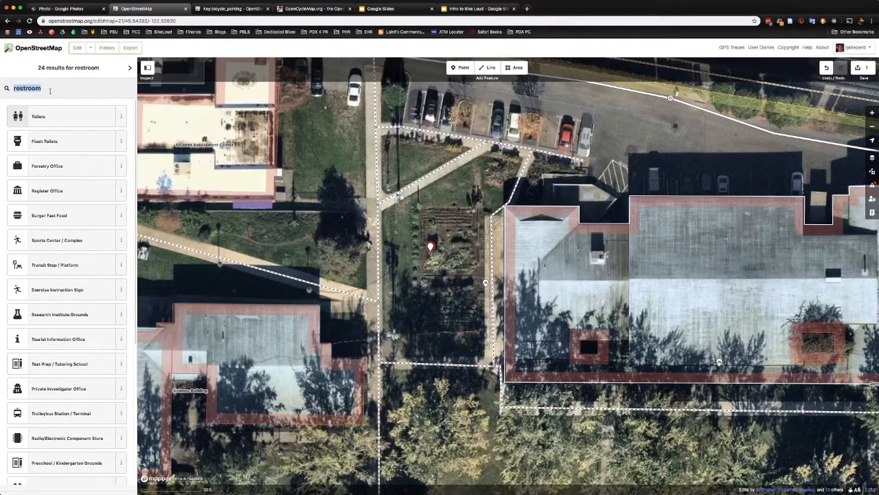
type("water")
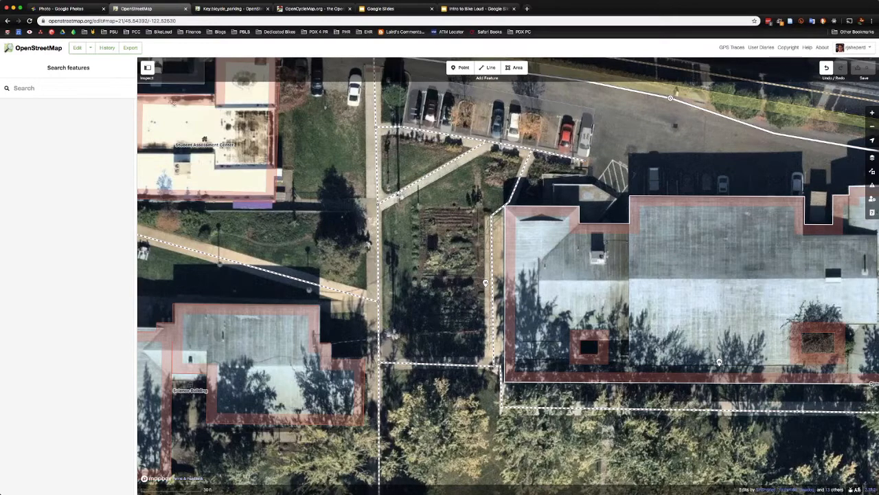
left_click(60, 9)
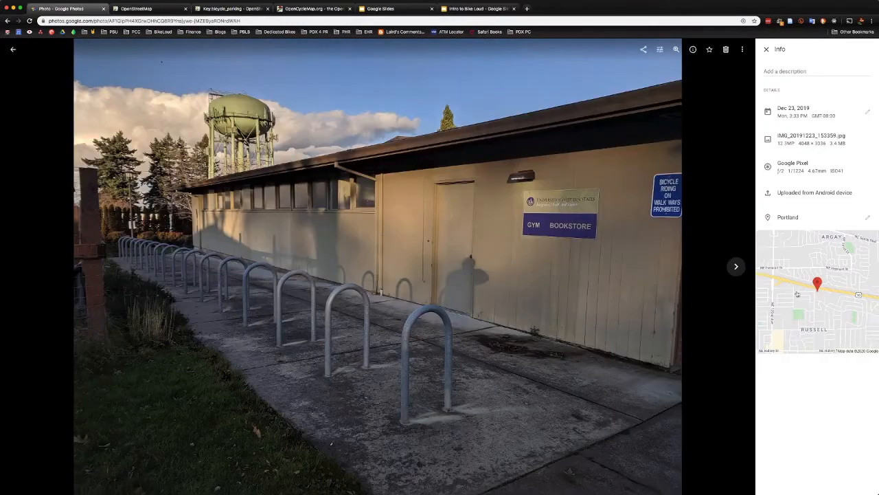
mouse_move(818, 284)
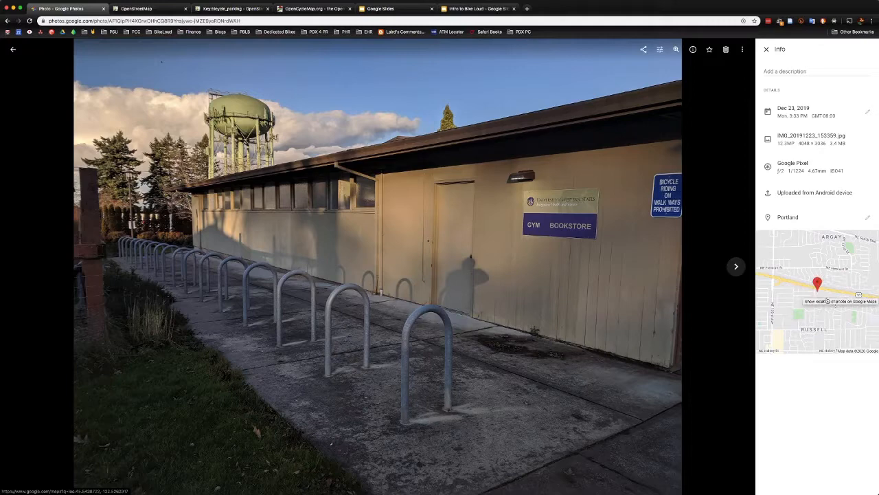
mouse_move(704, 351)
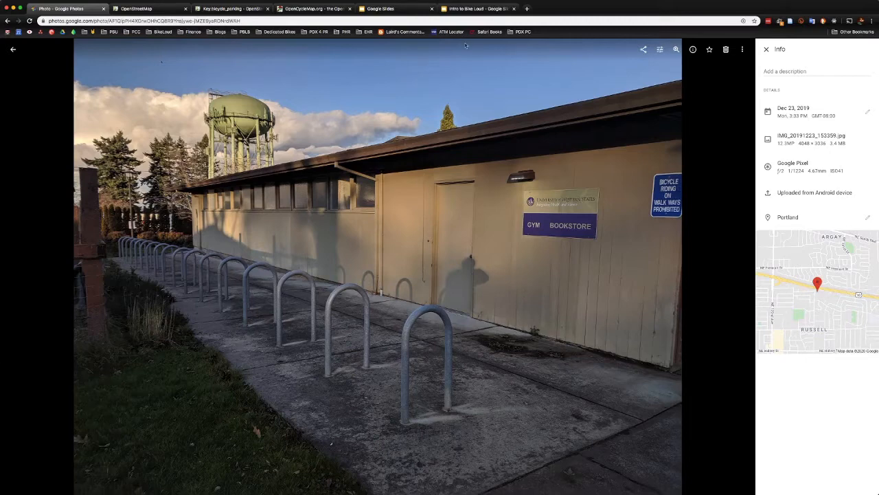
Leave Google Photos for the Intro to Bike Loud presentation's title slide in Google Slides
left_click(476, 9)
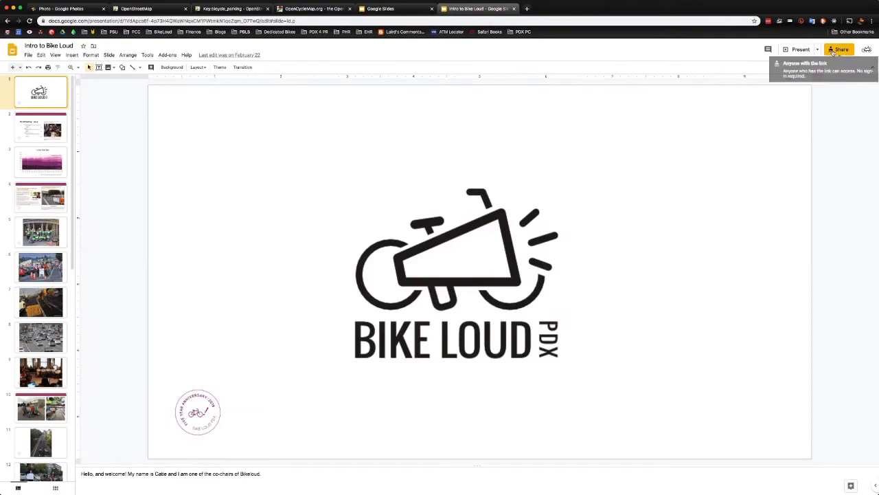